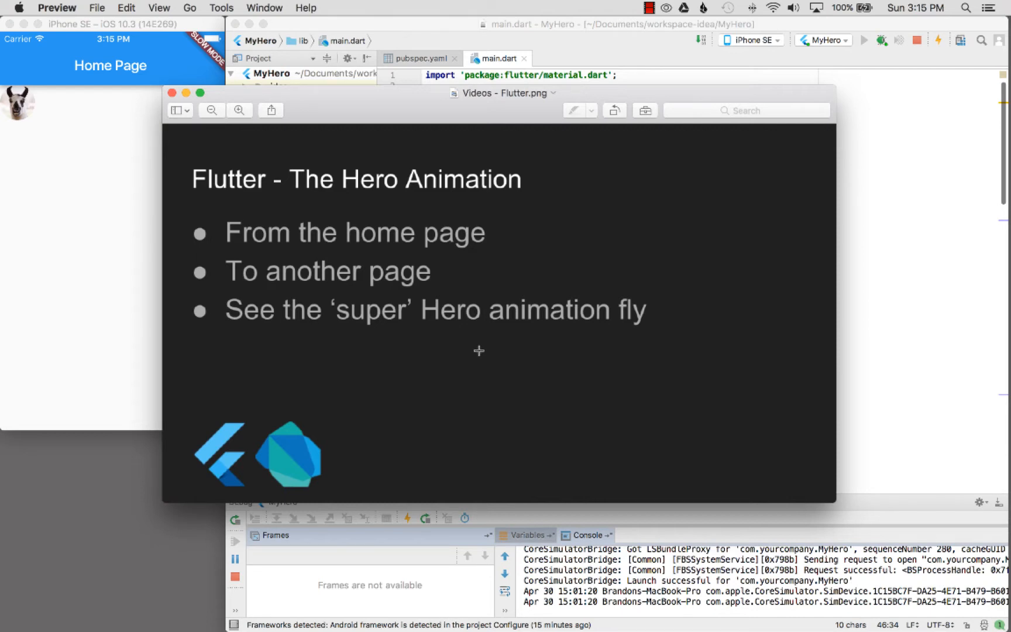
{"action": "mouse_move", "coordinate": [551, 316]}
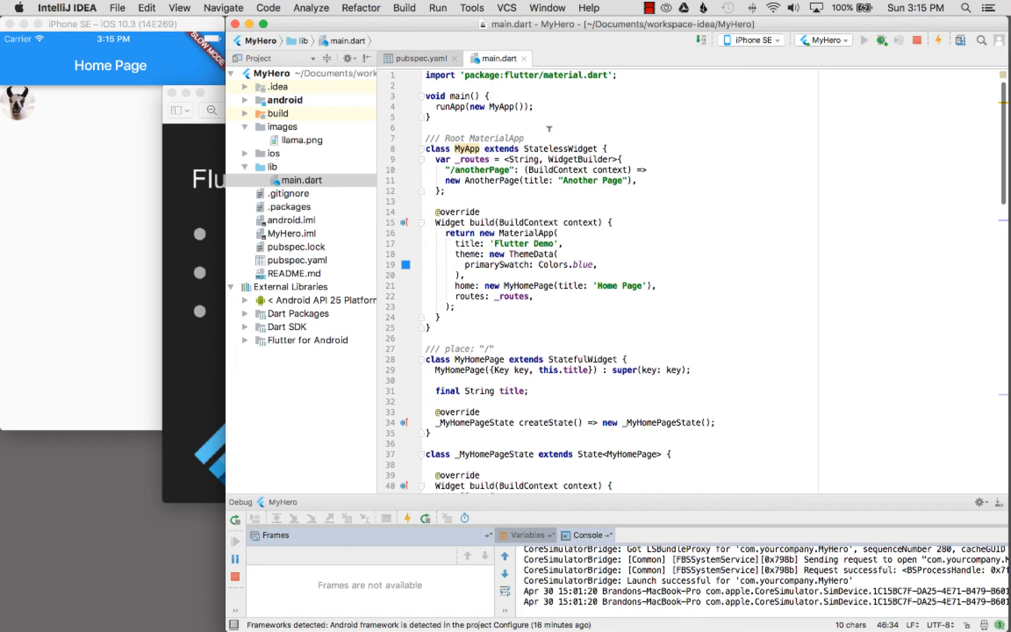
Highlight MyHomePage as the home widget and the '/anotherPage' route name in MyApp
{"action": "double_click", "coordinate": [497, 138]}
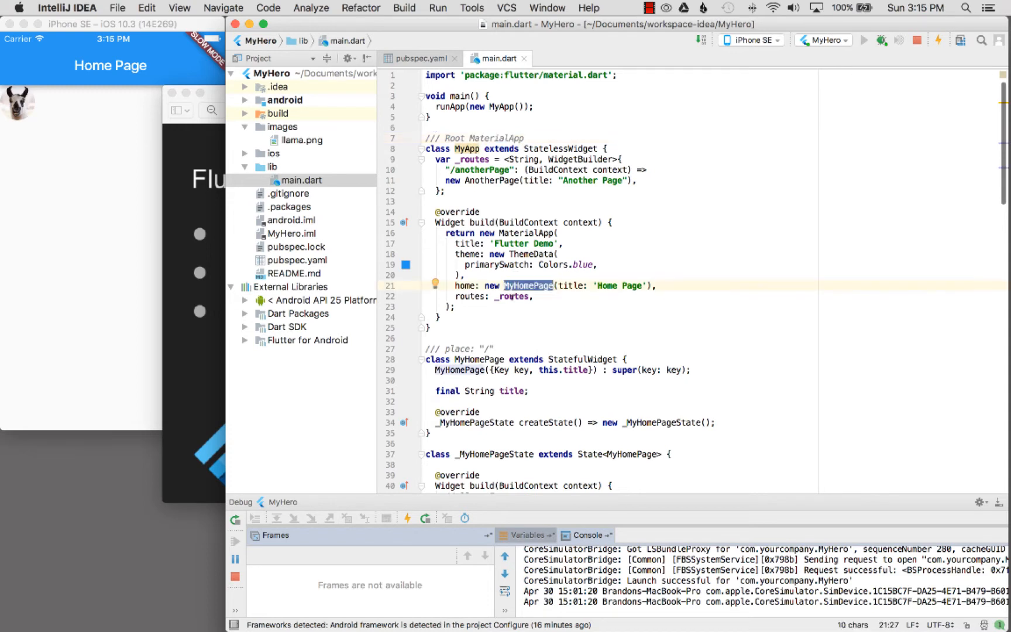
{"action": "double_click", "coordinate": [512, 296]}
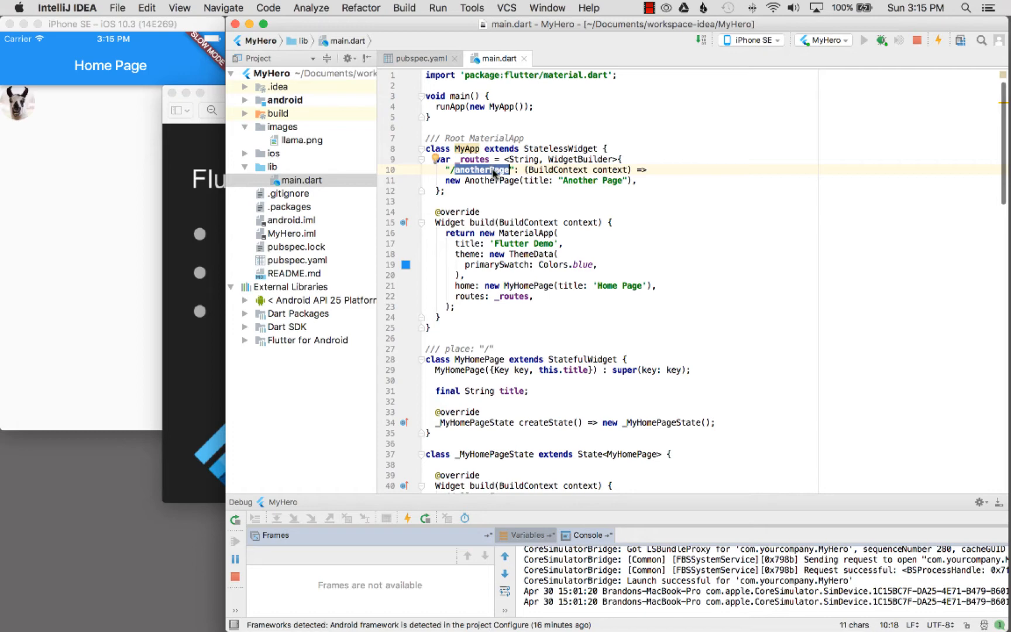
{"action": "mouse_move", "coordinate": [527, 284]}
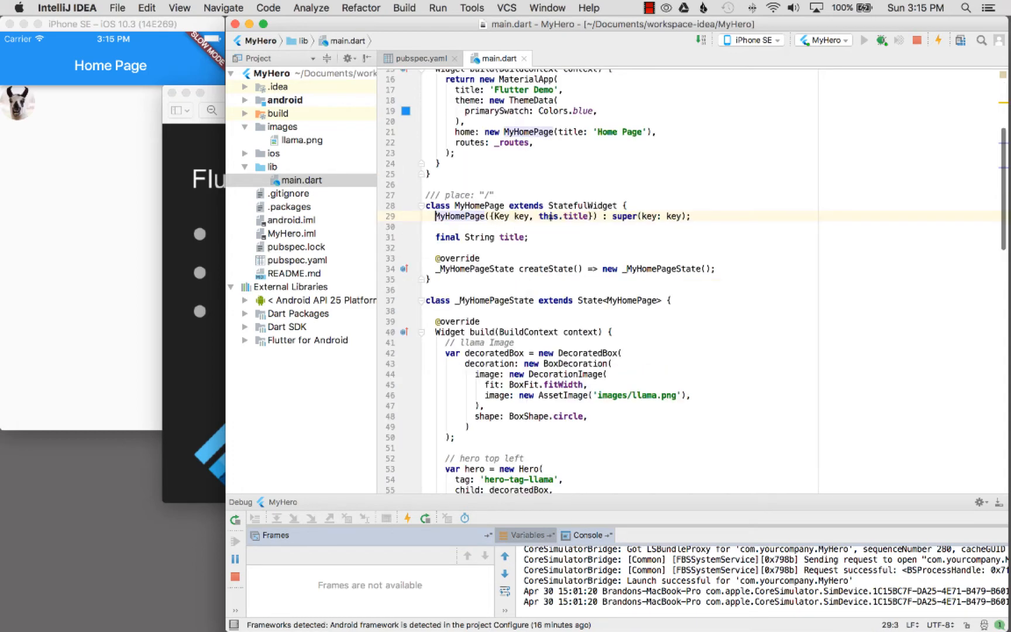
{"action": "scroll", "scroll_direction": "down", "scroll_amount": 3}
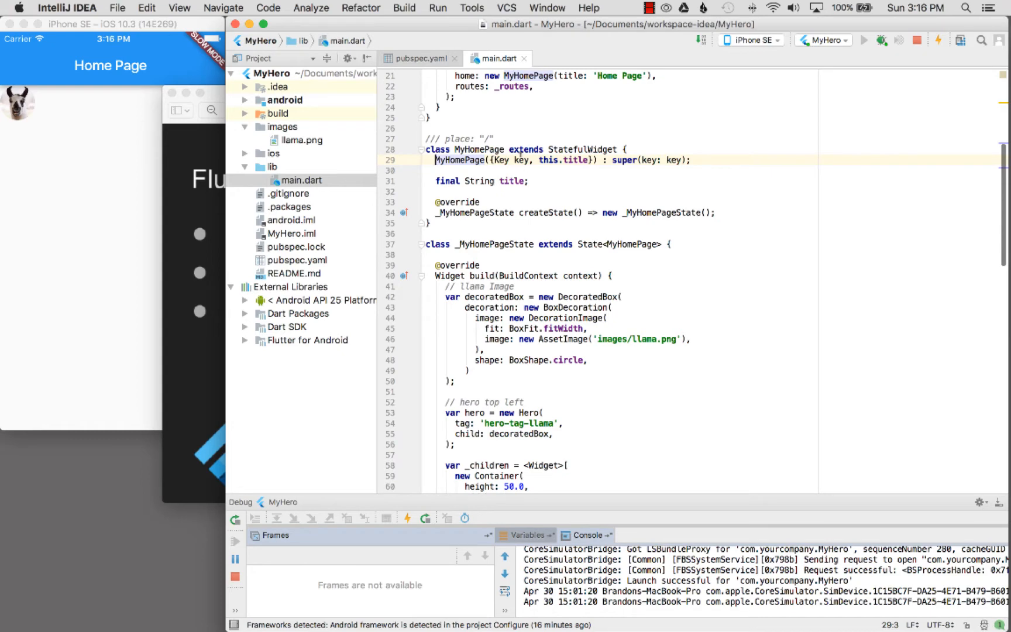
{"action": "double_click", "coordinate": [464, 138]}
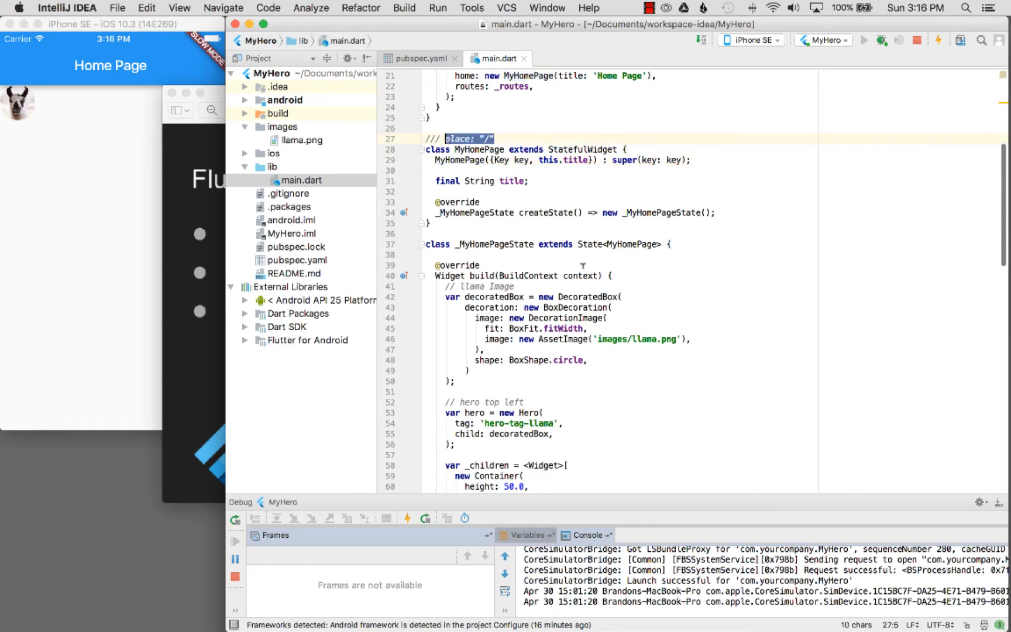
{"action": "scroll", "scroll_direction": "down", "scroll_amount": 3}
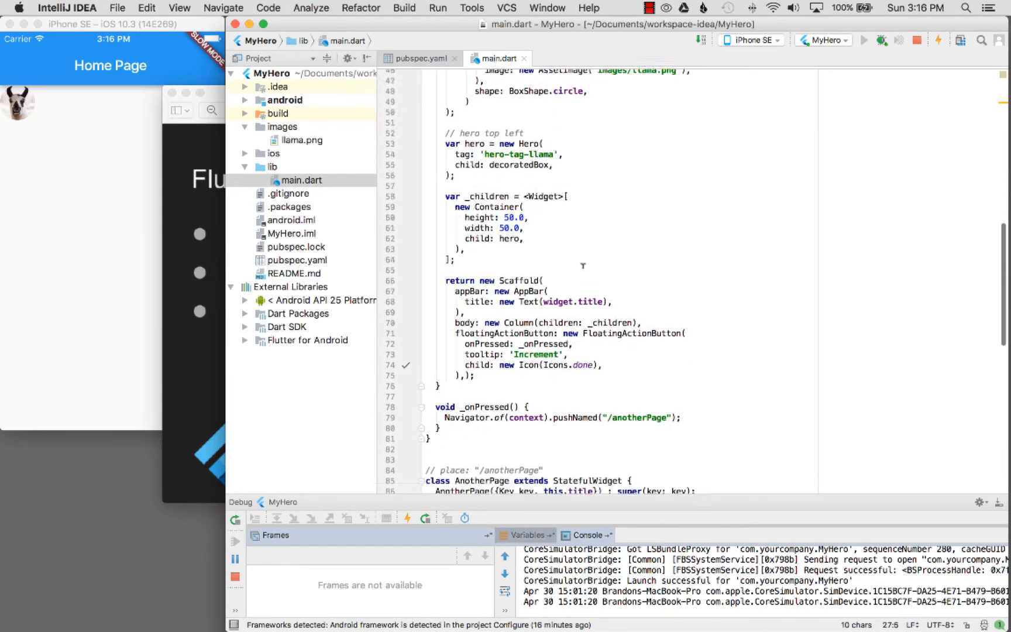
{"action": "double_click", "coordinate": [517, 263]}
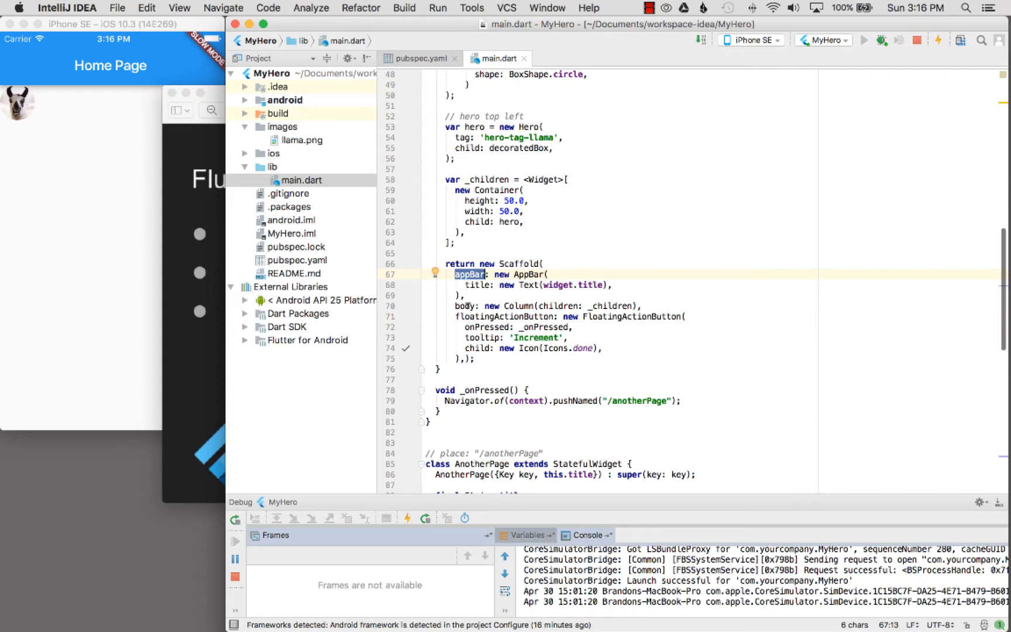
{"action": "mouse_move", "coordinate": [552, 303]}
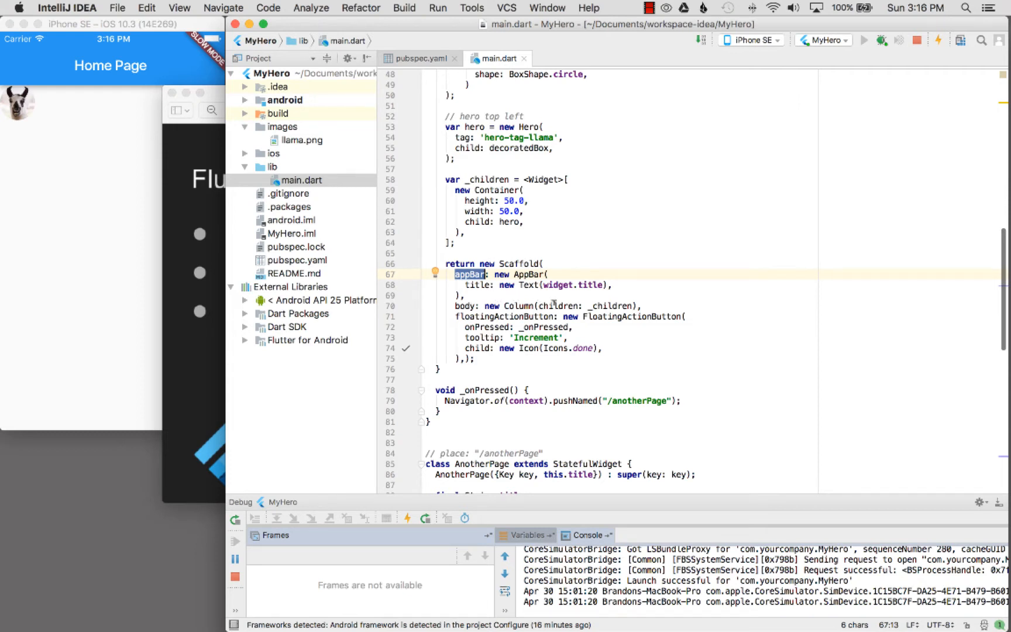
{"action": "left_click", "coordinate": [556, 305]}
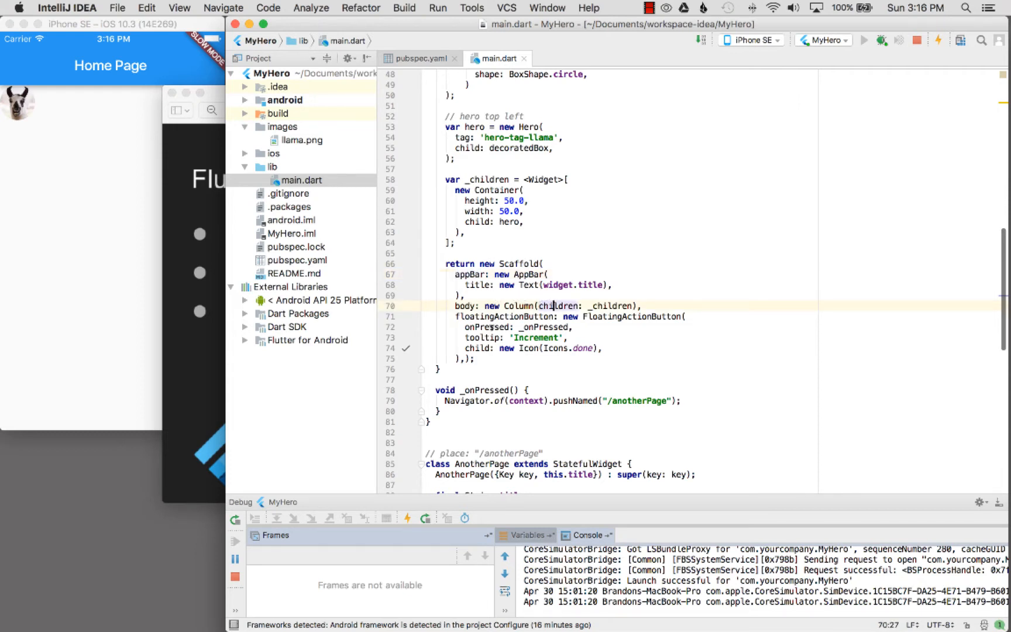
{"action": "left_click", "coordinate": [109, 309]}
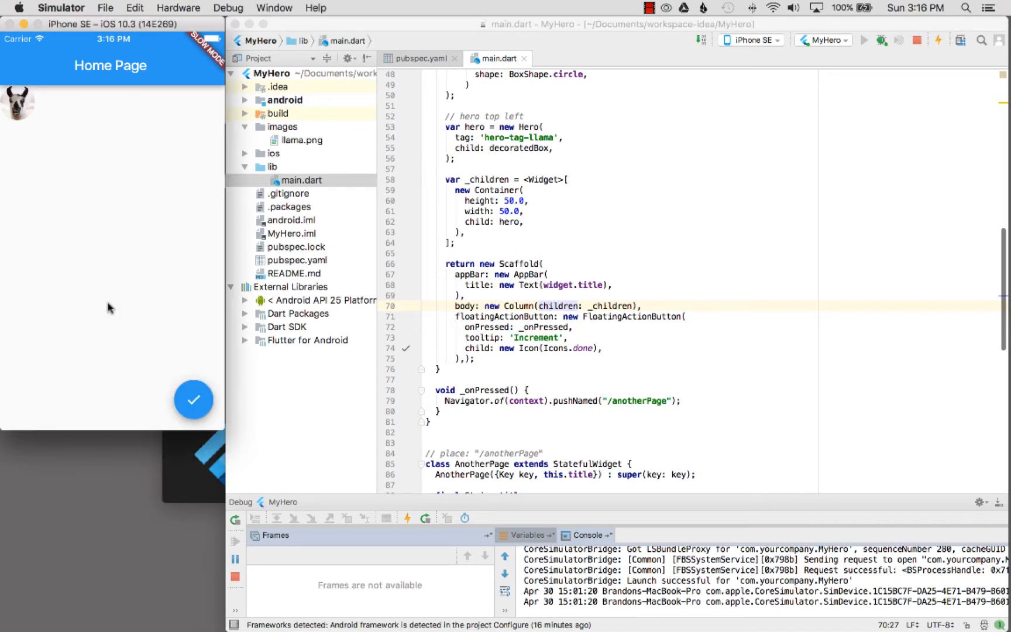
{"action": "mouse_move", "coordinate": [113, 78]}
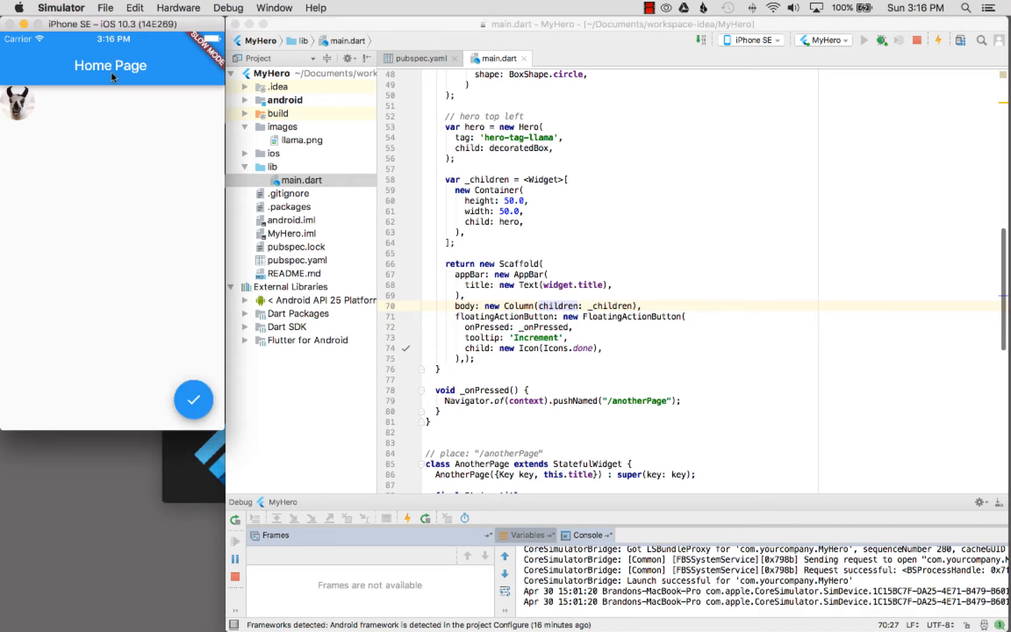
{"action": "mouse_move", "coordinate": [164, 304]}
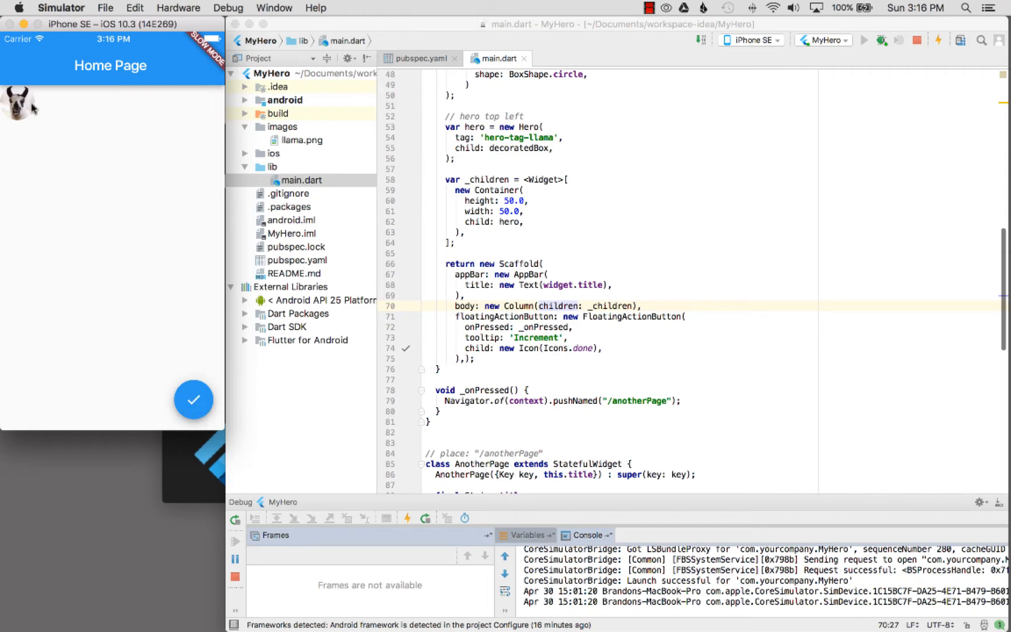
{"action": "mouse_move", "coordinate": [553, 211]}
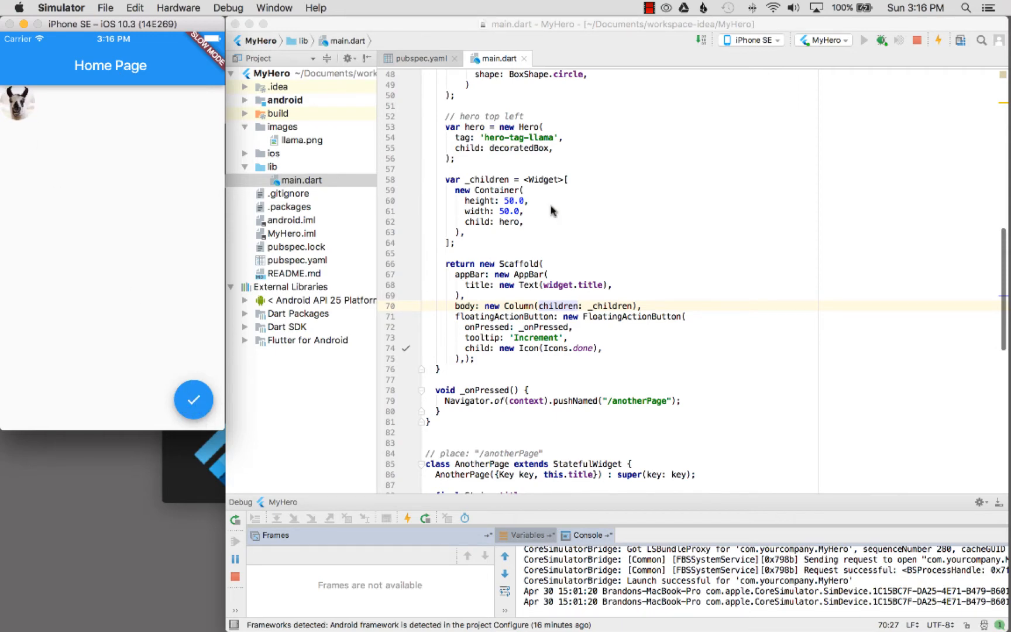
{"action": "scroll", "scroll_direction": "up", "scroll_amount": 3}
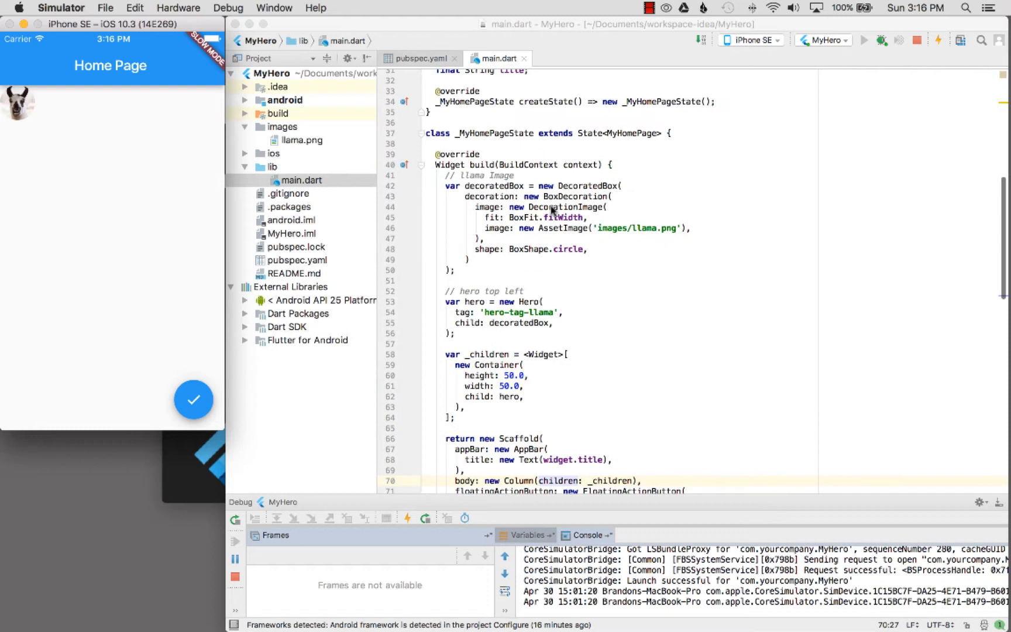
Highlight decoratedBox, DecorationImage and AssetImage('images/llama.png'), then switch to pubspec.yaml
{"action": "double_click", "coordinate": [494, 185]}
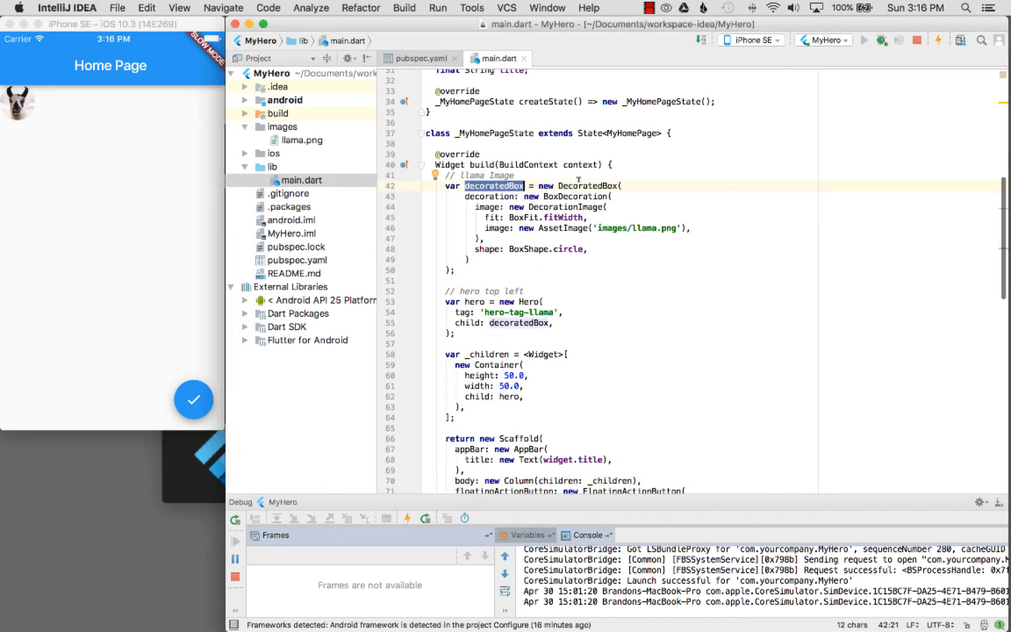
{"action": "double_click", "coordinate": [574, 196]}
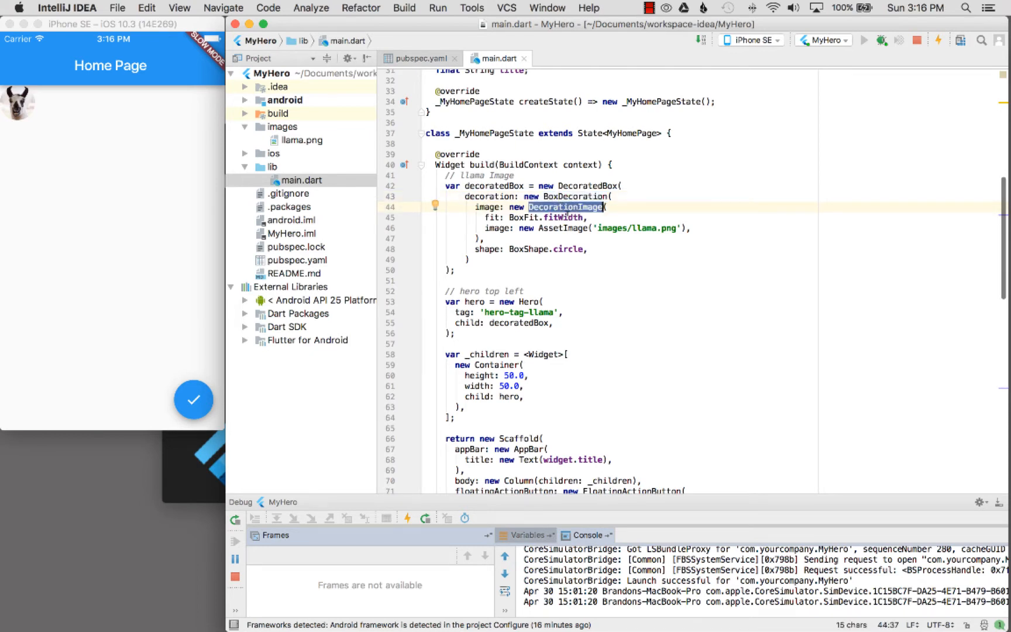
{"action": "left_click", "coordinate": [556, 227]}
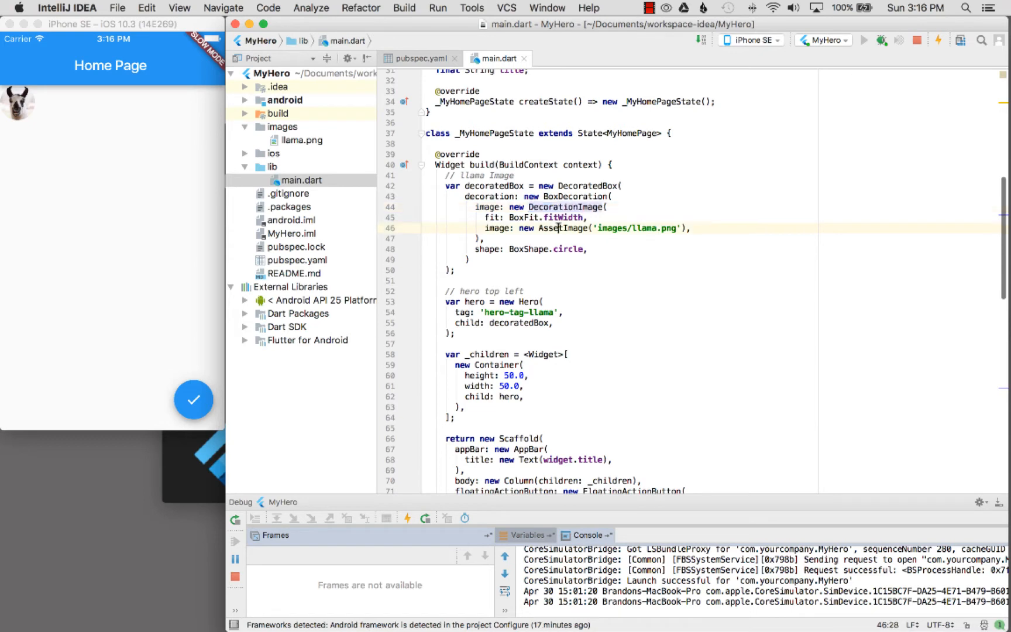
{"action": "double_click", "coordinate": [562, 228]}
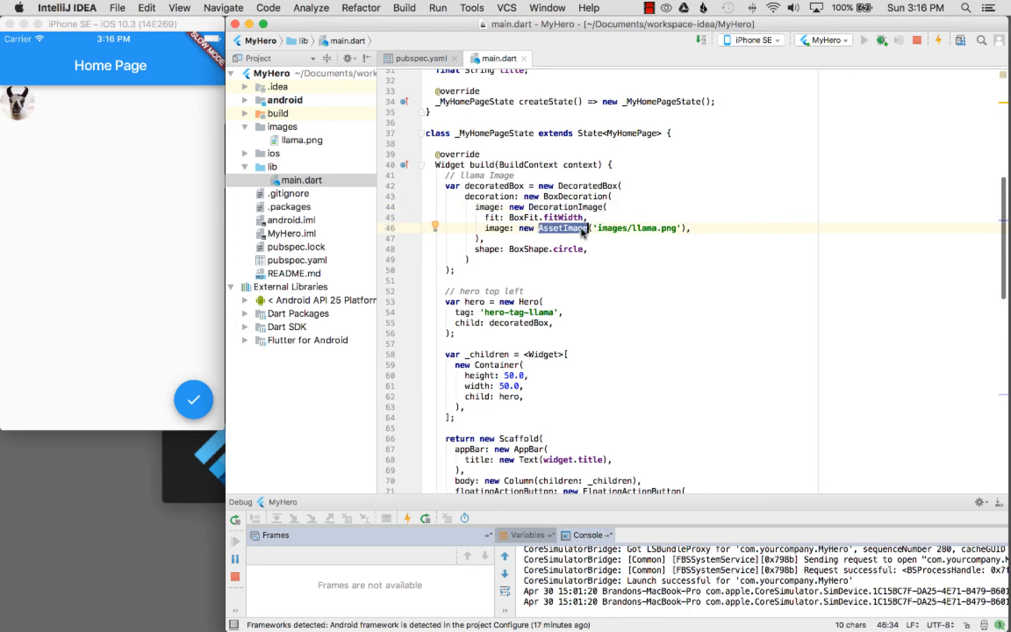
{"action": "left_click", "coordinate": [297, 260]}
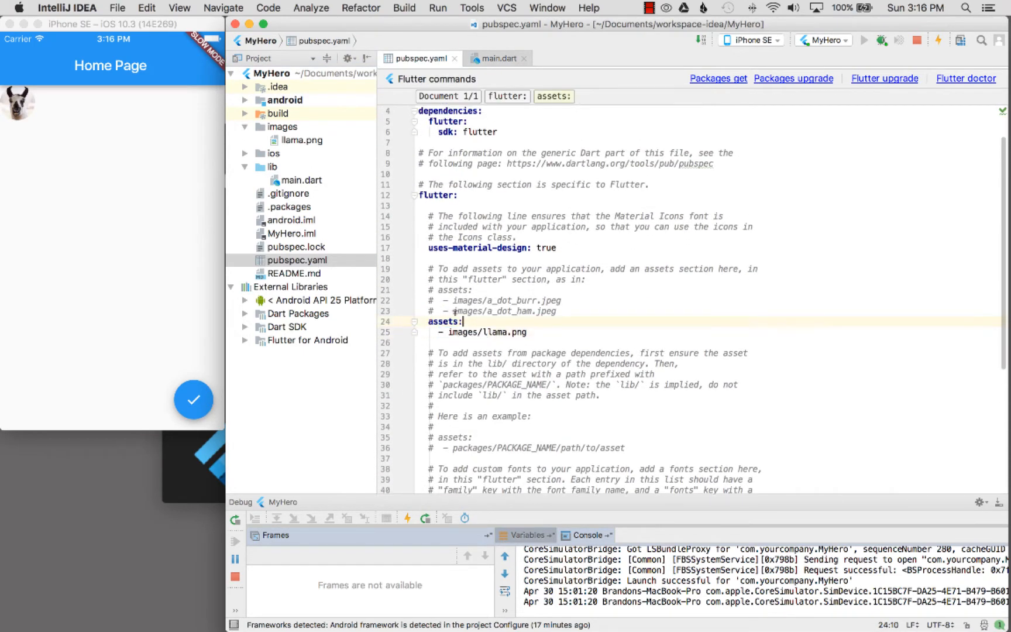
Point out the assets key and the images/llama.png entry, then return to main.dart
{"action": "double_click", "coordinate": [441, 321]}
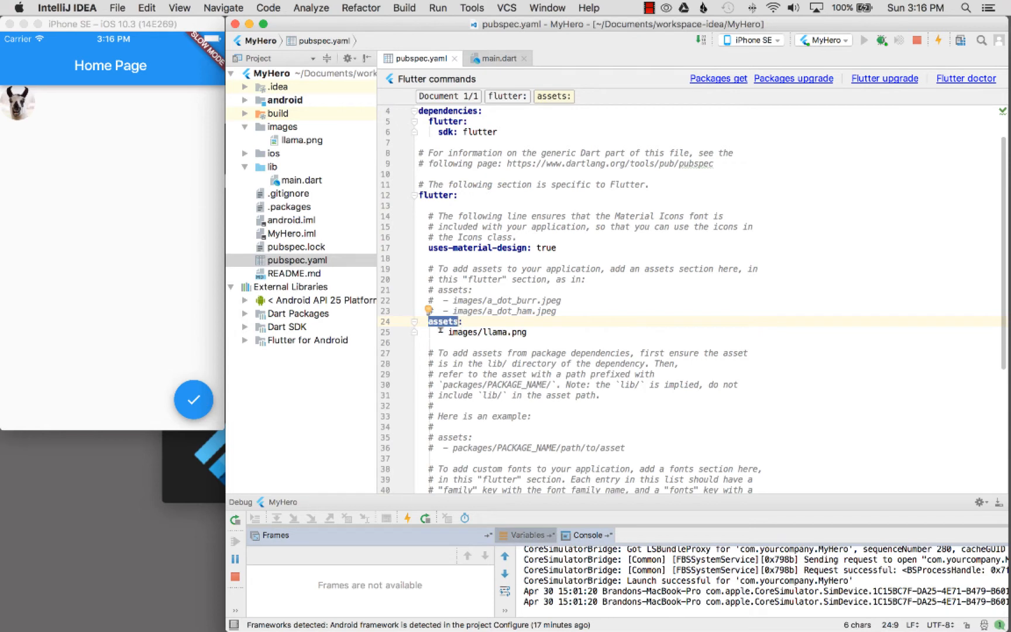
{"action": "left_click", "coordinate": [460, 331]}
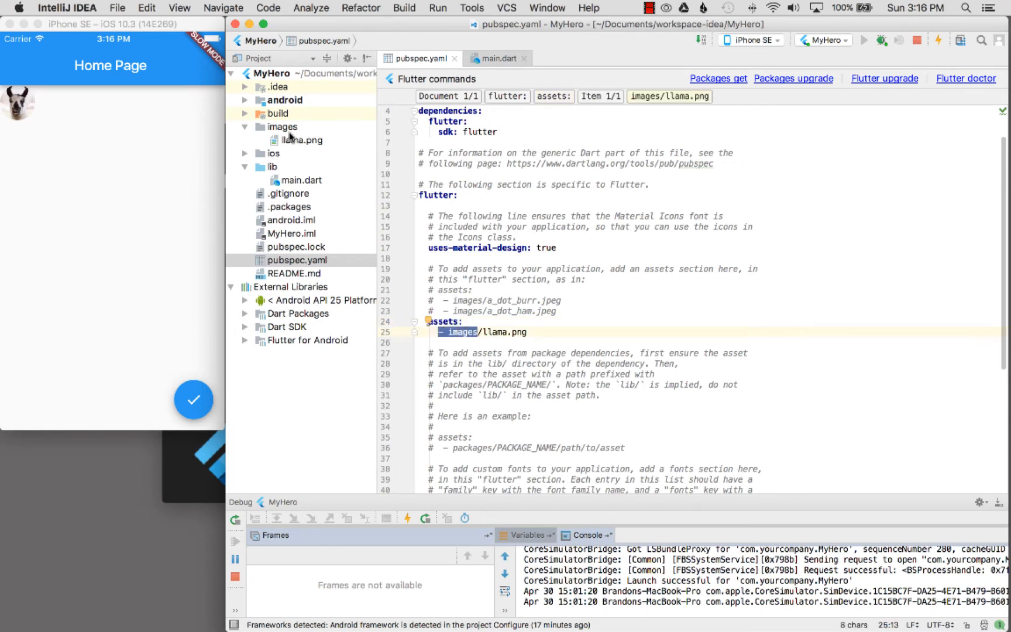
{"action": "double_click", "coordinate": [495, 333]}
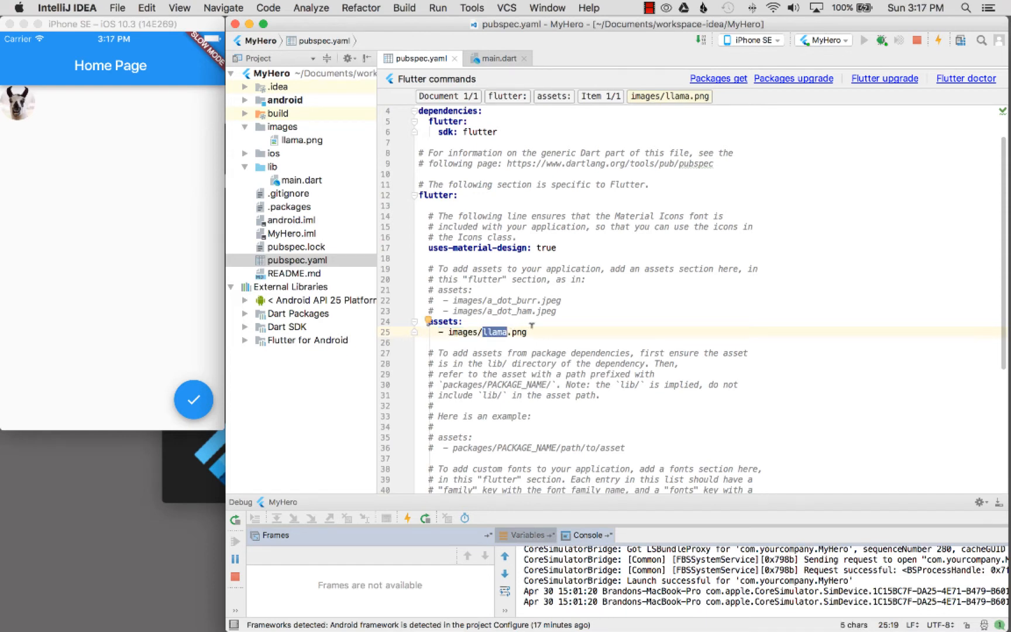
{"action": "mouse_move", "coordinate": [491, 58]}
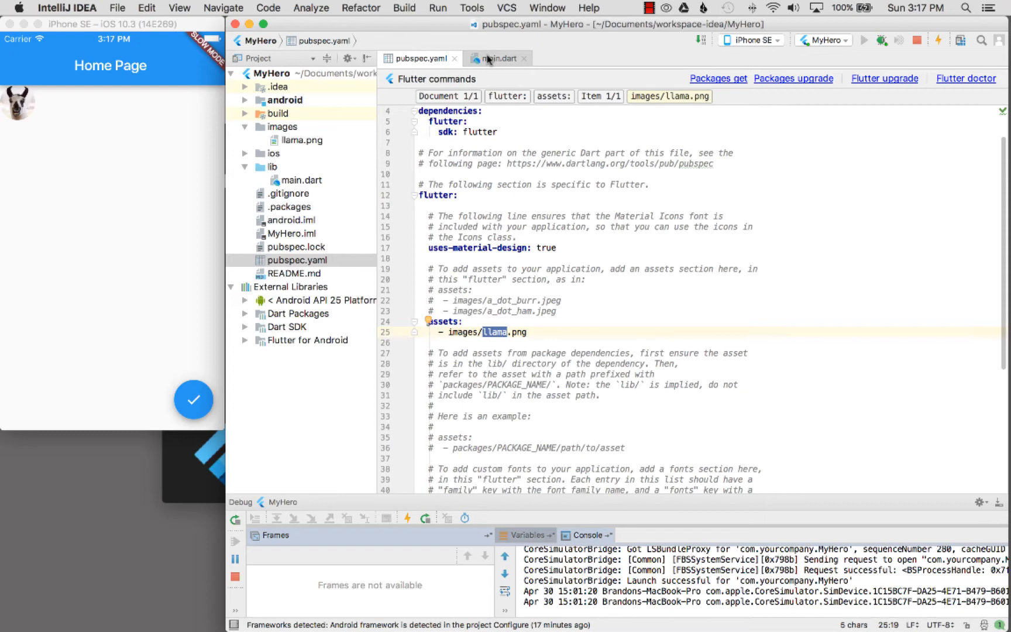
{"action": "left_click", "coordinate": [499, 58]}
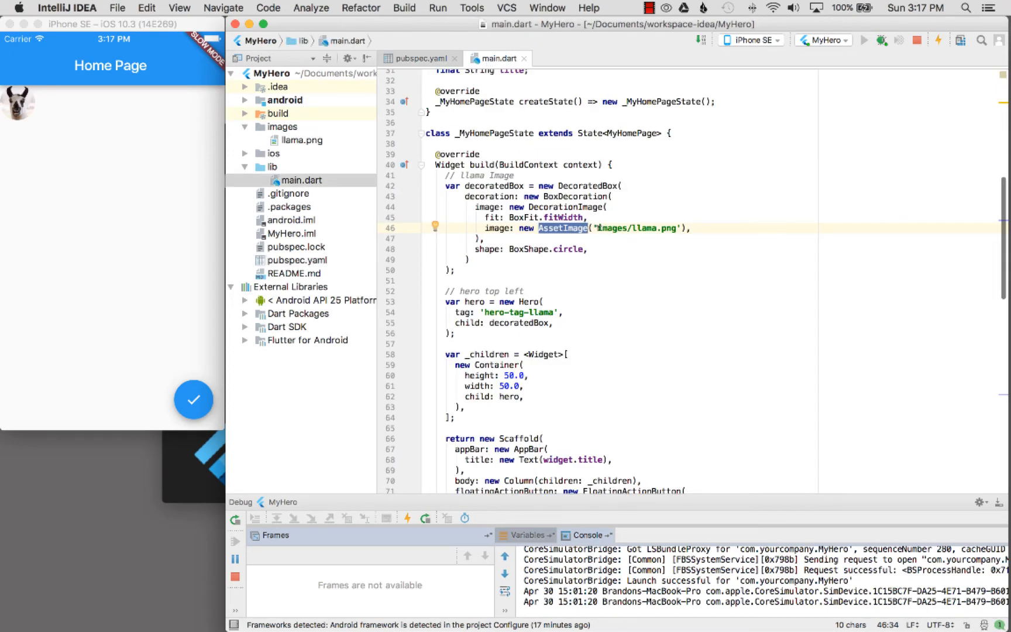
{"action": "mouse_move", "coordinate": [569, 234]}
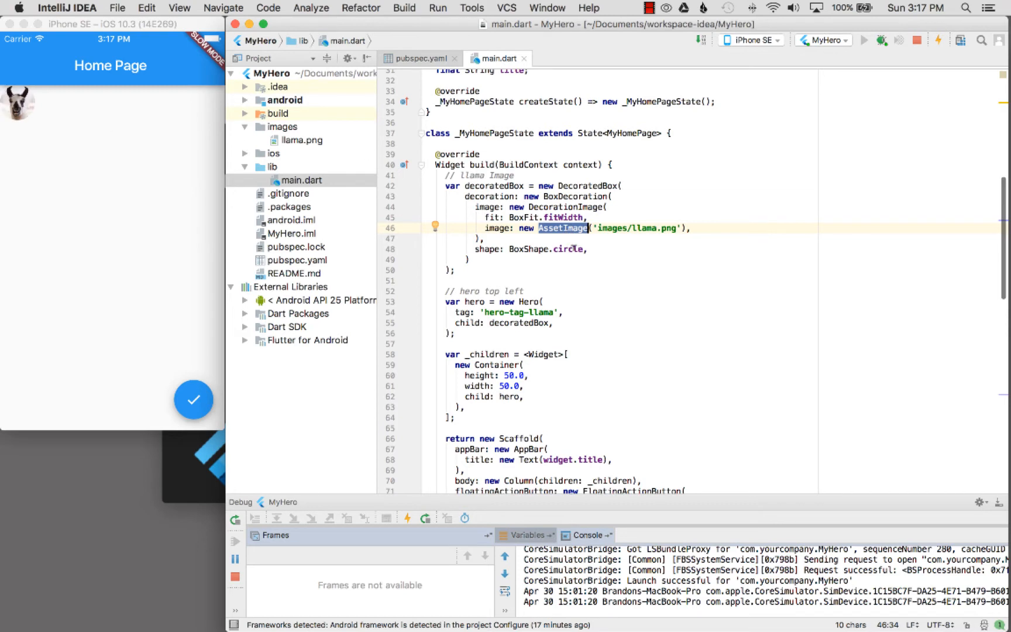
{"action": "mouse_move", "coordinate": [65, 105]}
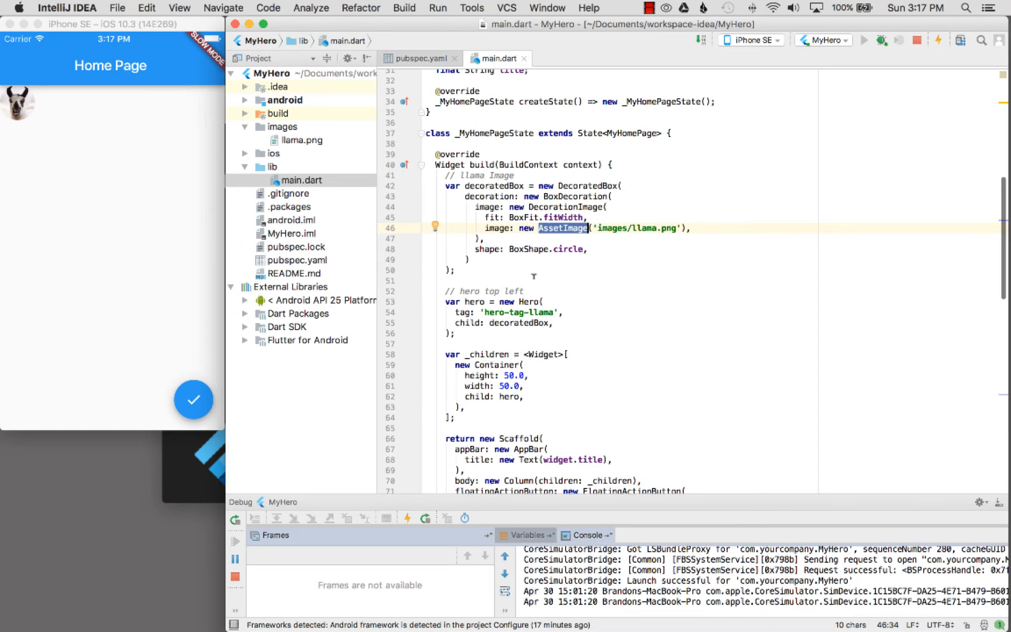
Scroll to the Hero widget and select Hero to open its heroes.dart declaration
{"action": "scroll", "scroll_direction": "down", "scroll_amount": 3}
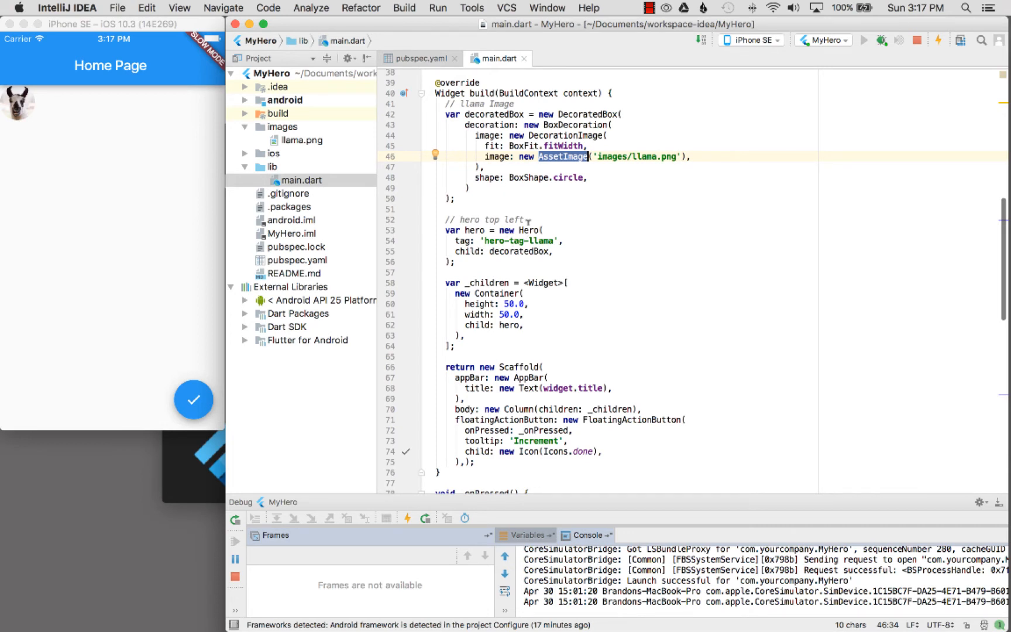
{"action": "double_click", "coordinate": [529, 230]}
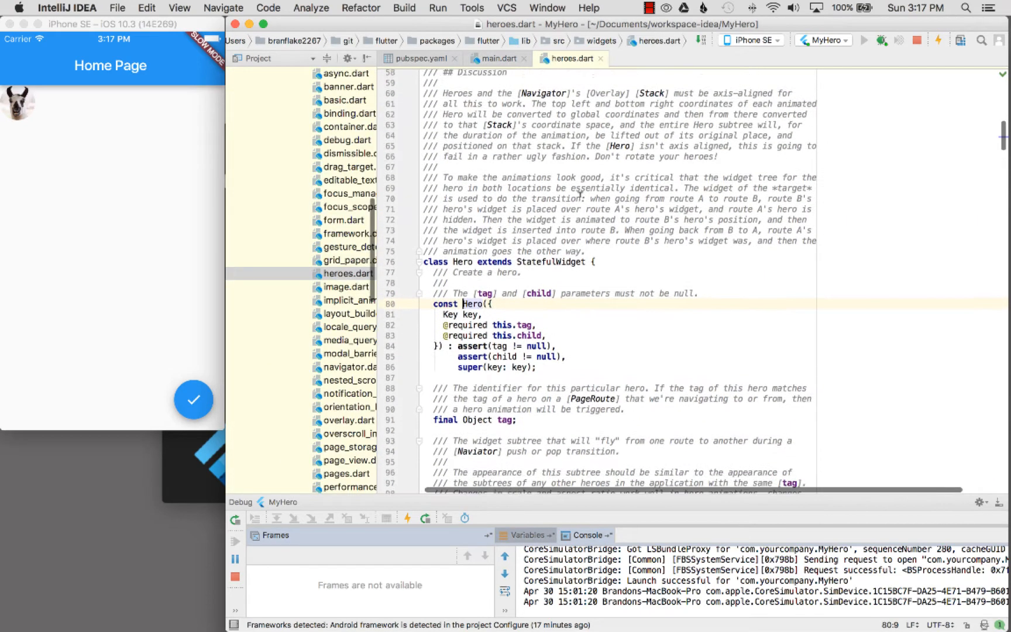
Scroll up through the heroes.dart doc comments, then return to main.dart's Hero code
{"action": "scroll", "scroll_direction": "up", "scroll_amount": 3}
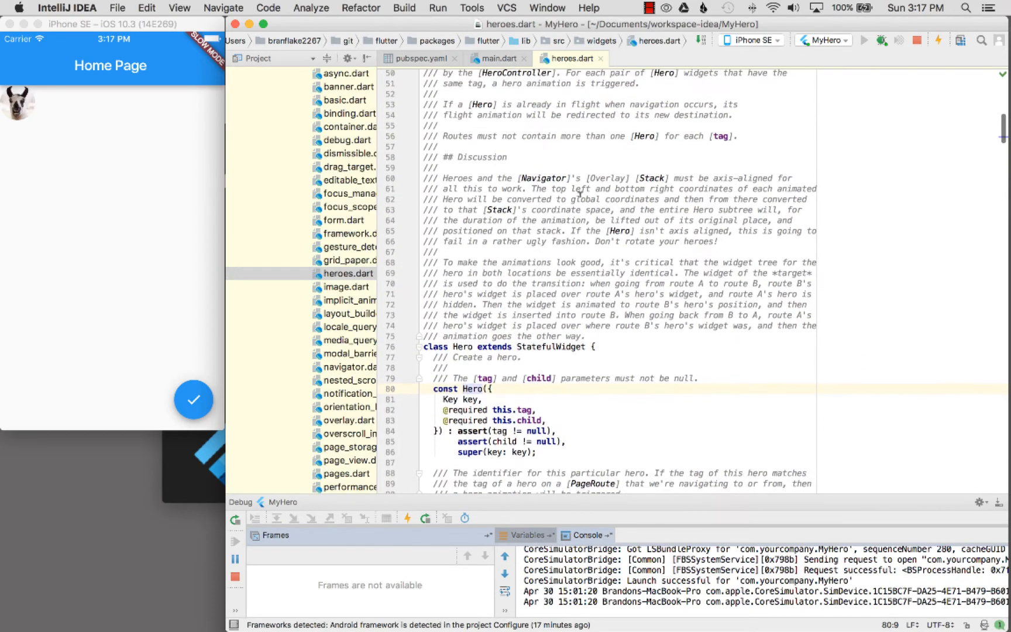
{"action": "scroll", "scroll_direction": "up", "scroll_amount": 3}
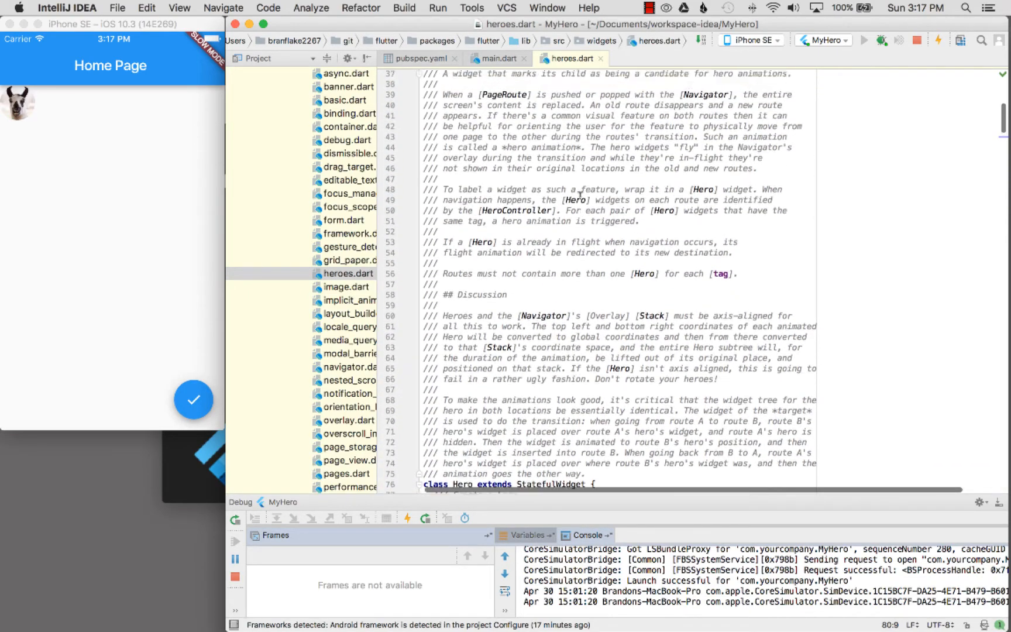
{"action": "scroll", "scroll_direction": "up", "scroll_amount": 3}
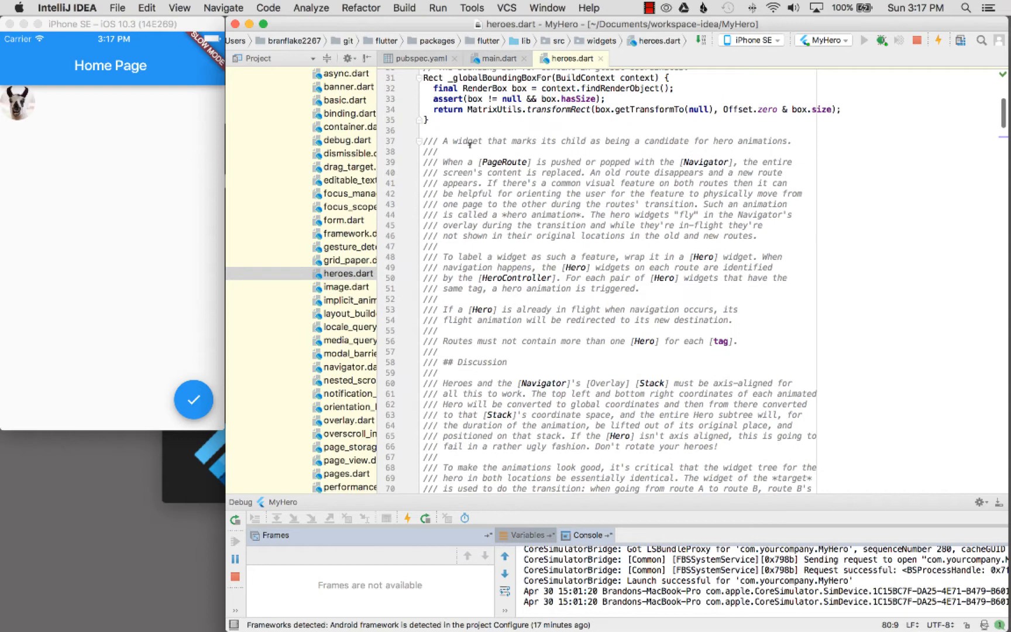
{"action": "mouse_move", "coordinate": [36, 122]}
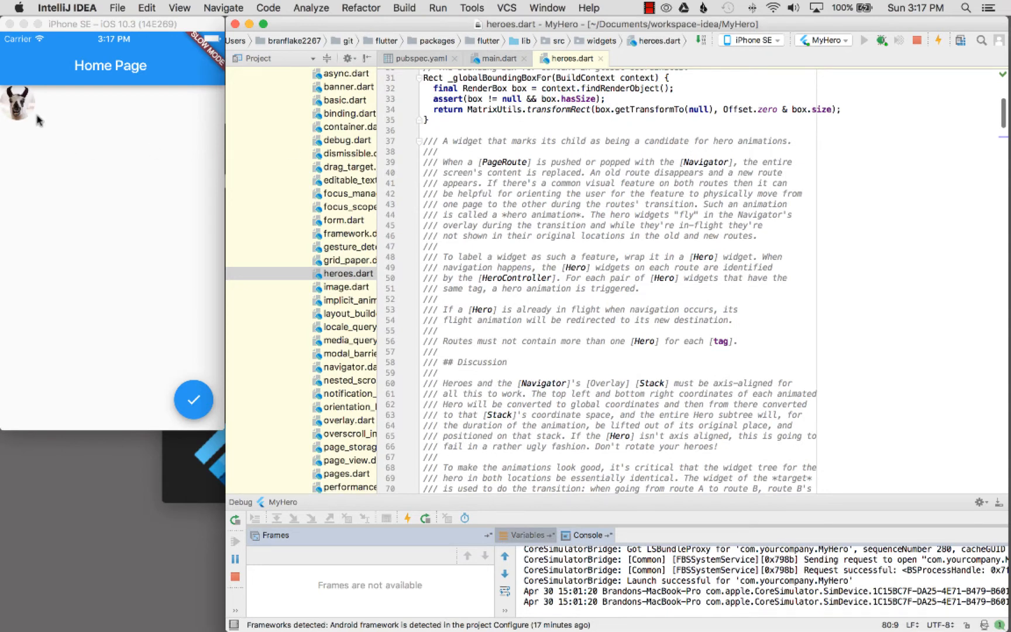
{"action": "mouse_move", "coordinate": [81, 196]}
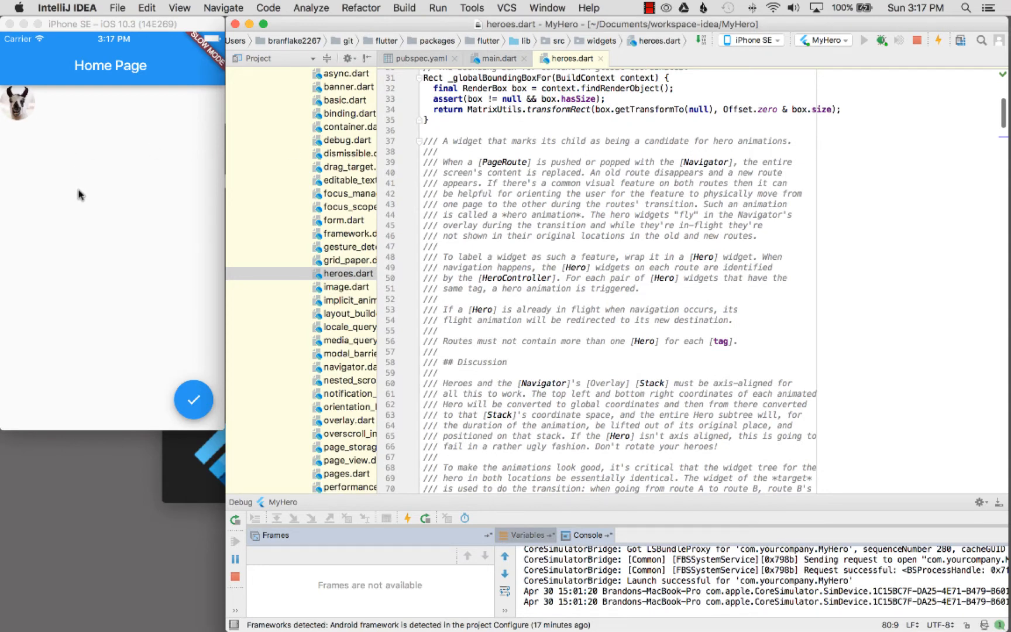
{"action": "mouse_move", "coordinate": [616, 213]}
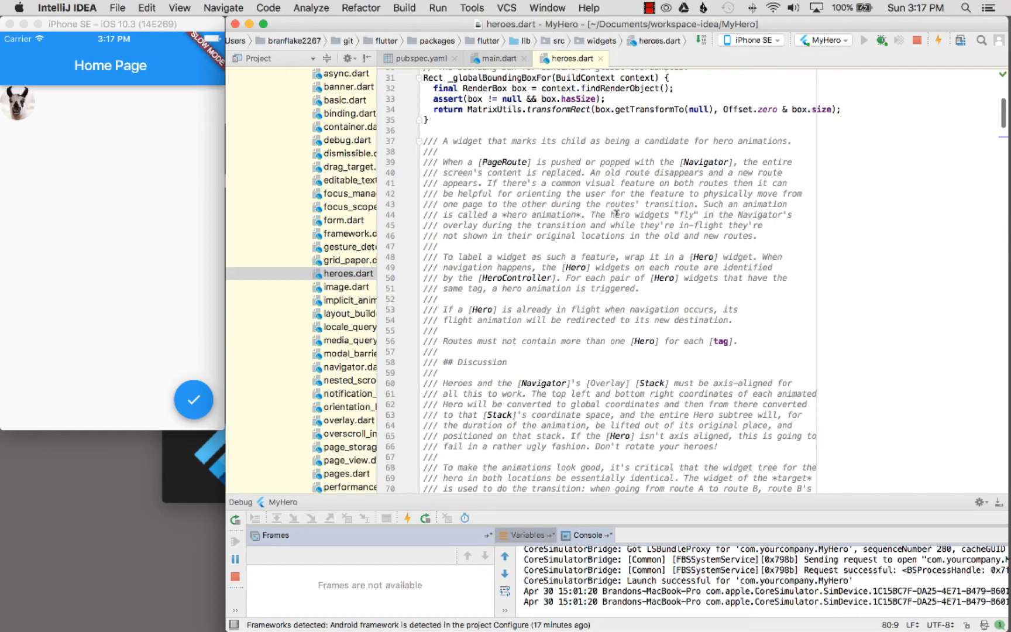
{"action": "left_click", "coordinate": [495, 58]}
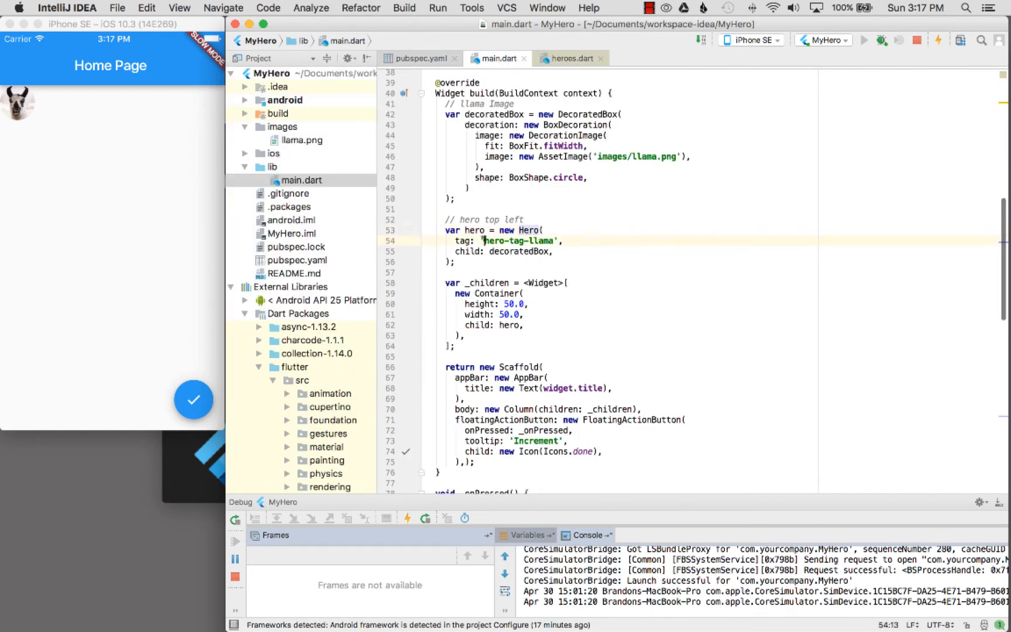
{"action": "double_click", "coordinate": [520, 241]}
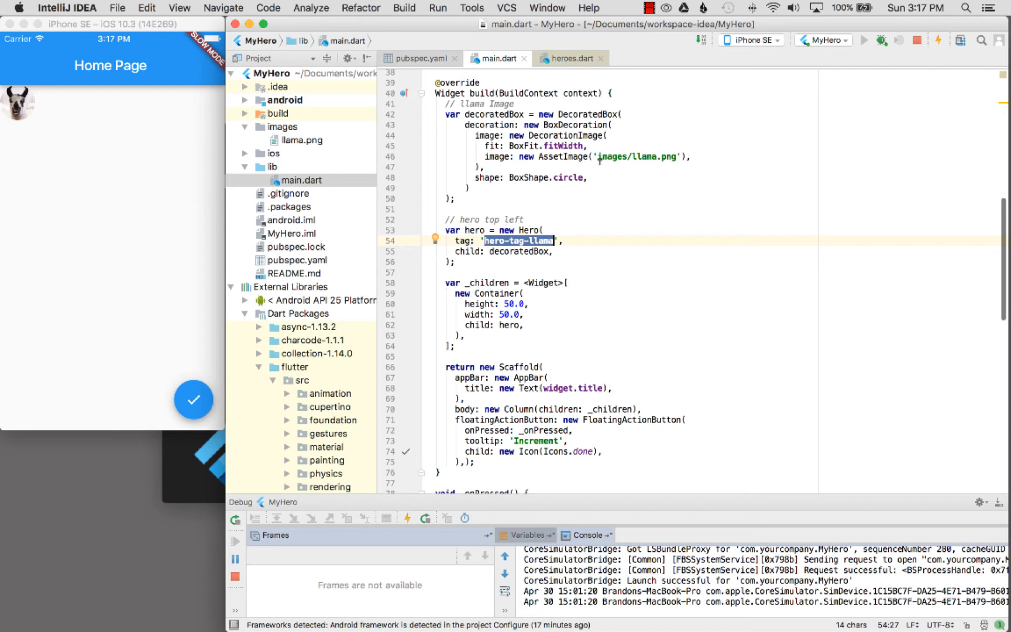
{"action": "mouse_move", "coordinate": [489, 247]}
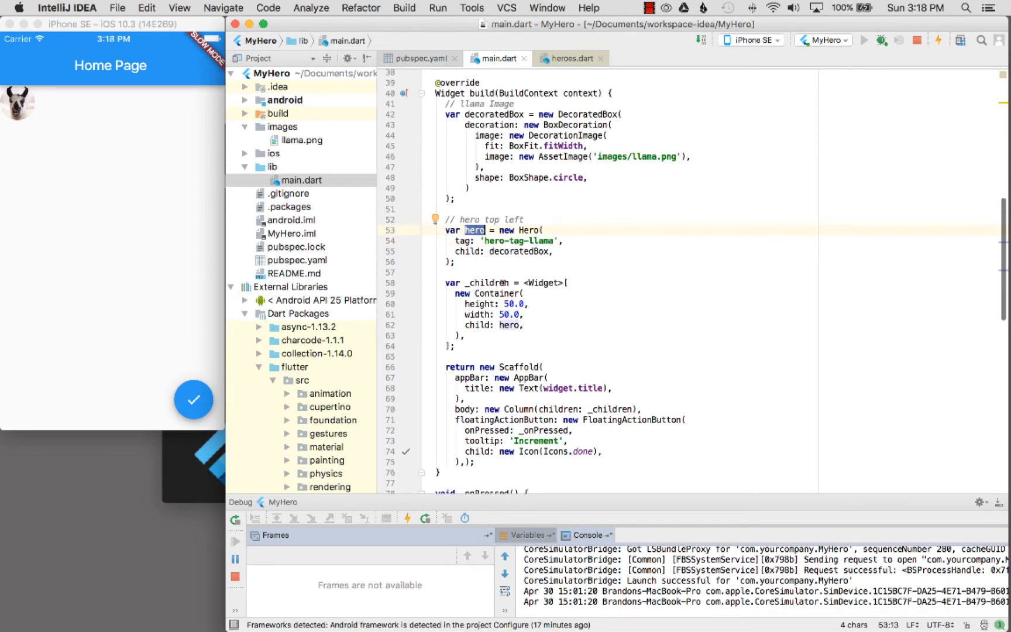
{"action": "double_click", "coordinate": [497, 293]}
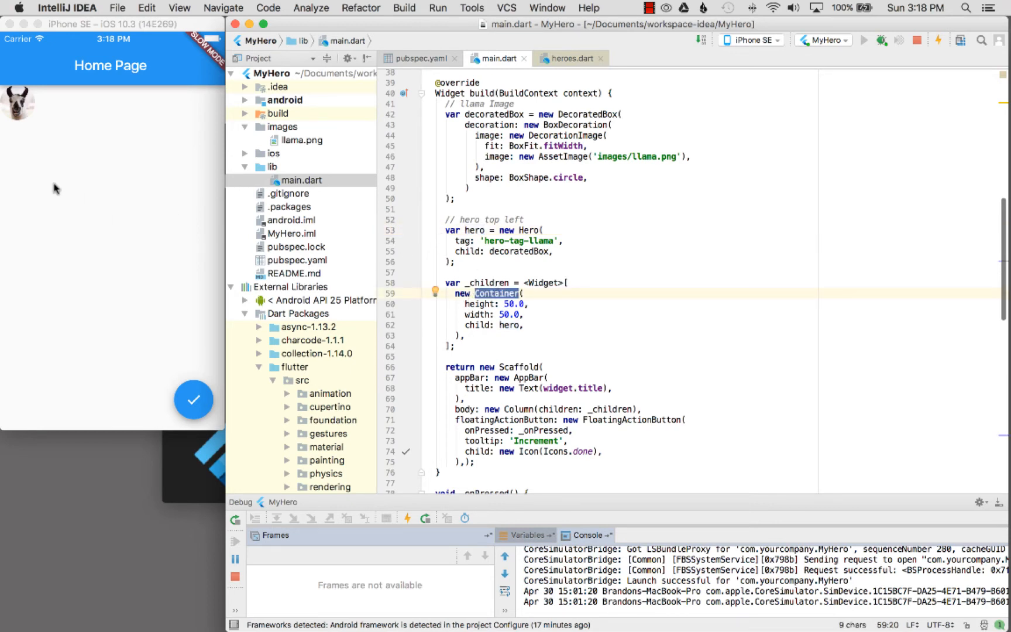
{"action": "mouse_move", "coordinate": [553, 293]}
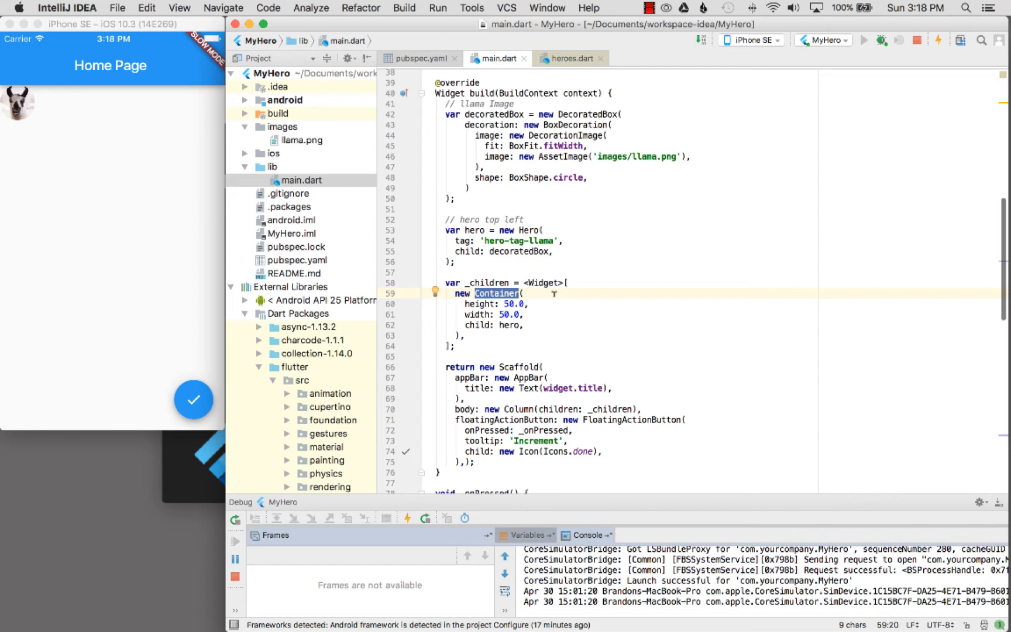
{"action": "scroll", "scroll_direction": "down", "scroll_amount": 3}
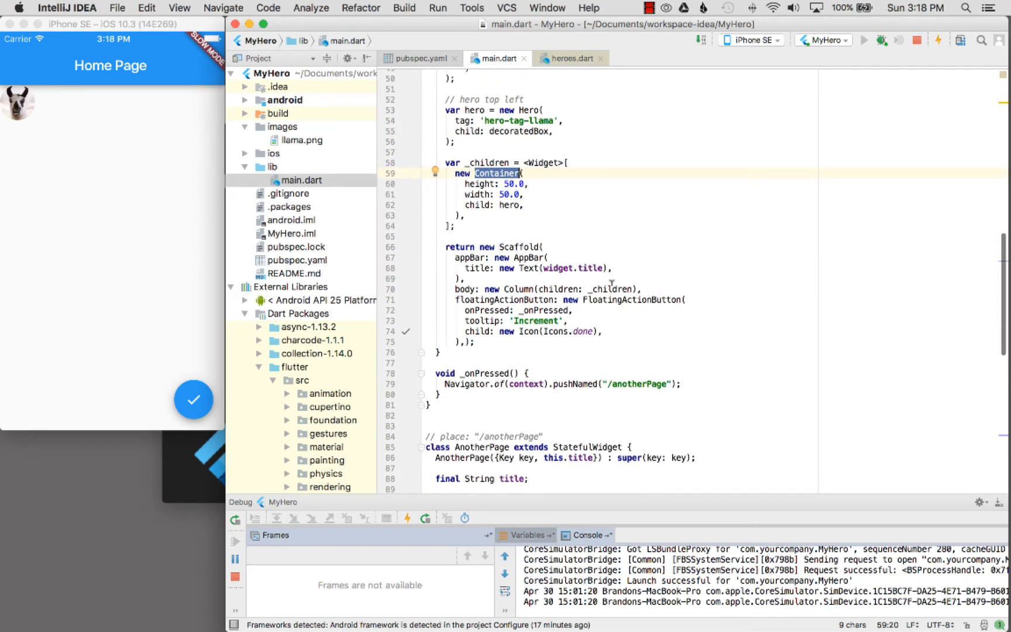
{"action": "scroll", "scroll_direction": "up", "scroll_amount": 3}
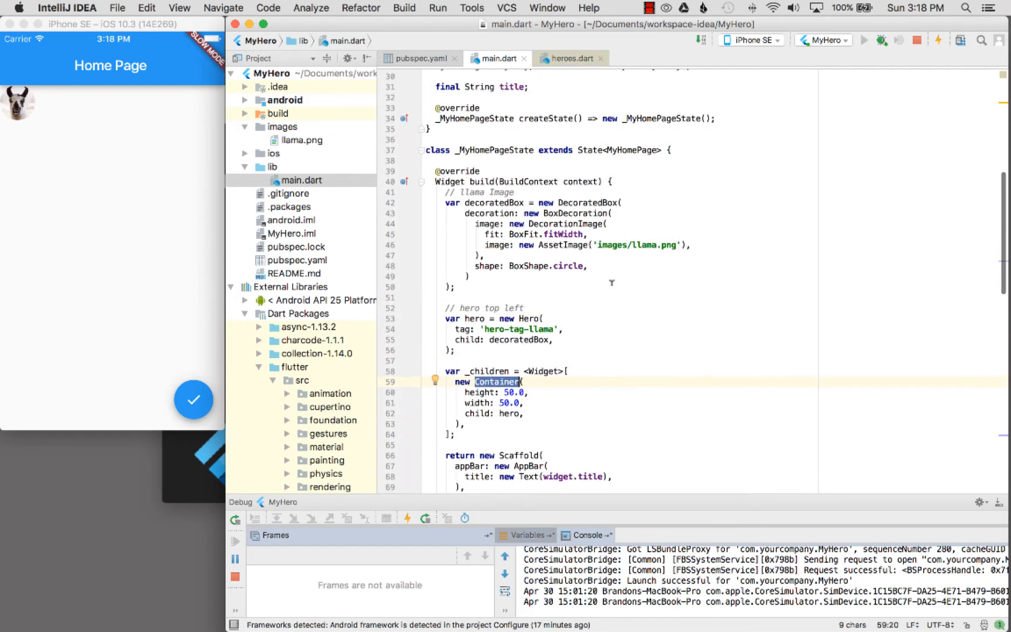
{"action": "scroll", "scroll_direction": "up", "scroll_amount": 3}
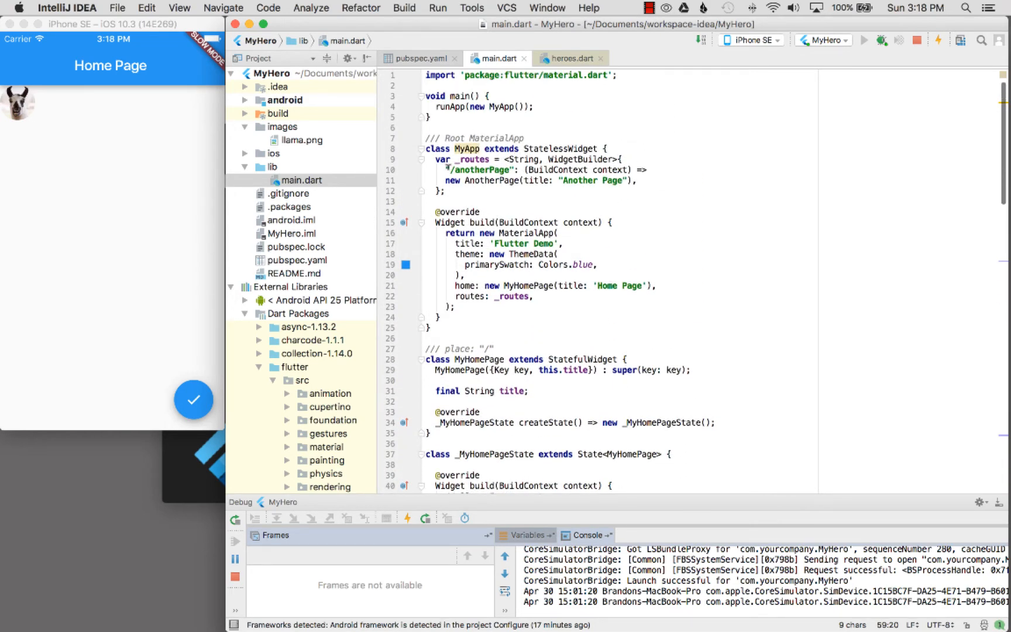
{"action": "double_click", "coordinate": [479, 170]}
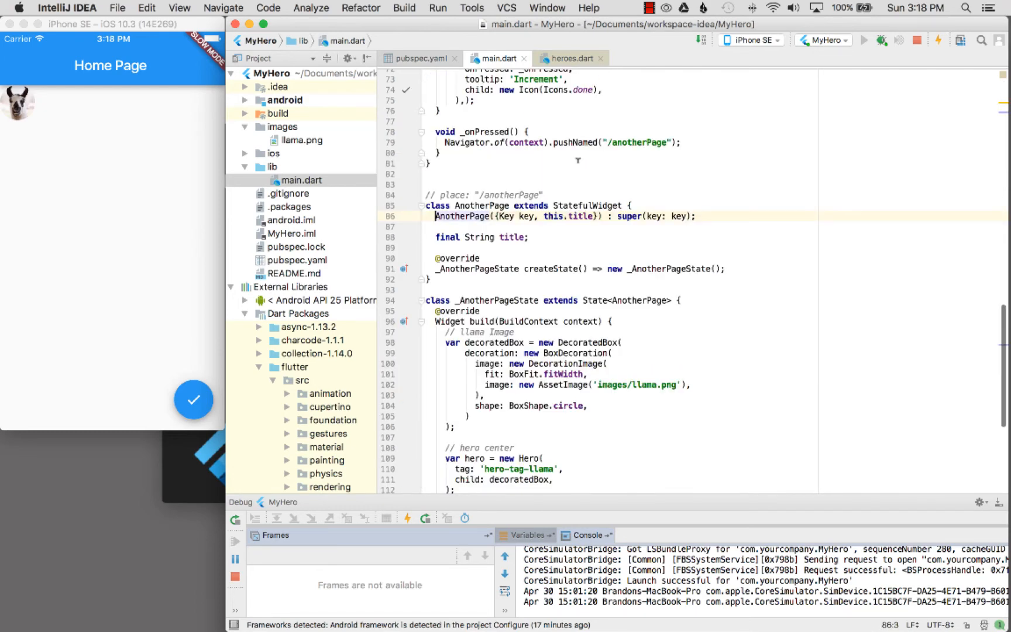
Scroll past _onPressed to AnotherPage and select center as its page body
{"action": "scroll", "scroll_direction": "down", "scroll_amount": 3}
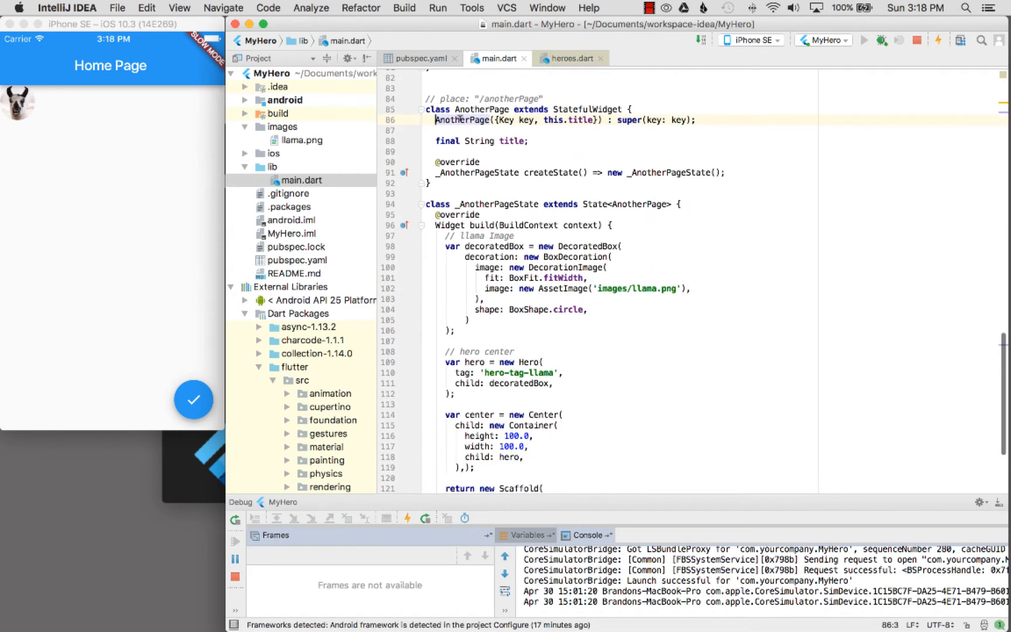
{"action": "scroll", "scroll_direction": "down", "scroll_amount": 3}
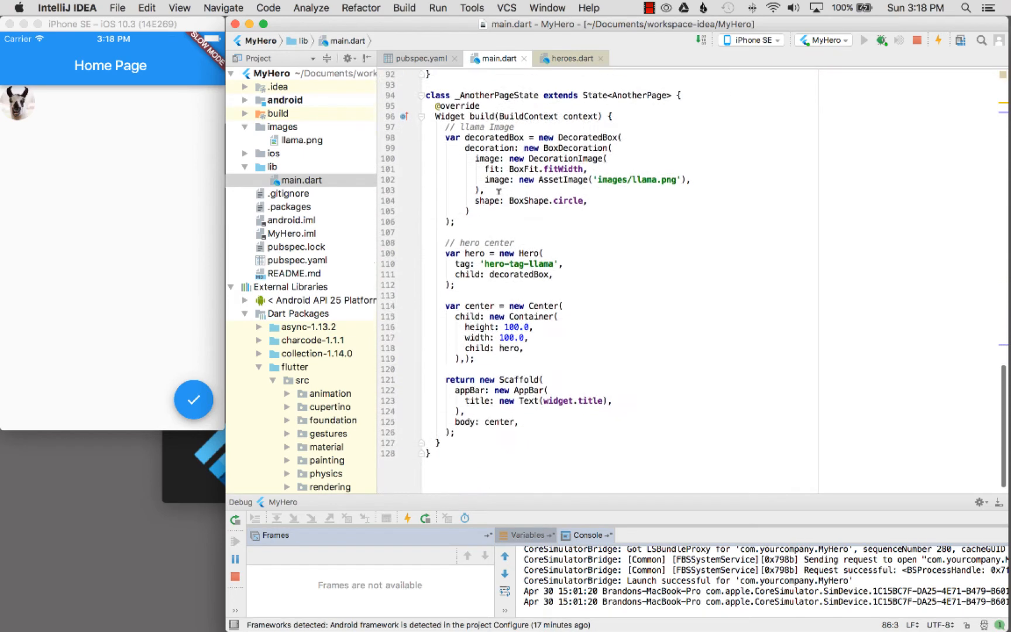
{"action": "scroll", "scroll_direction": "up", "scroll_amount": 3}
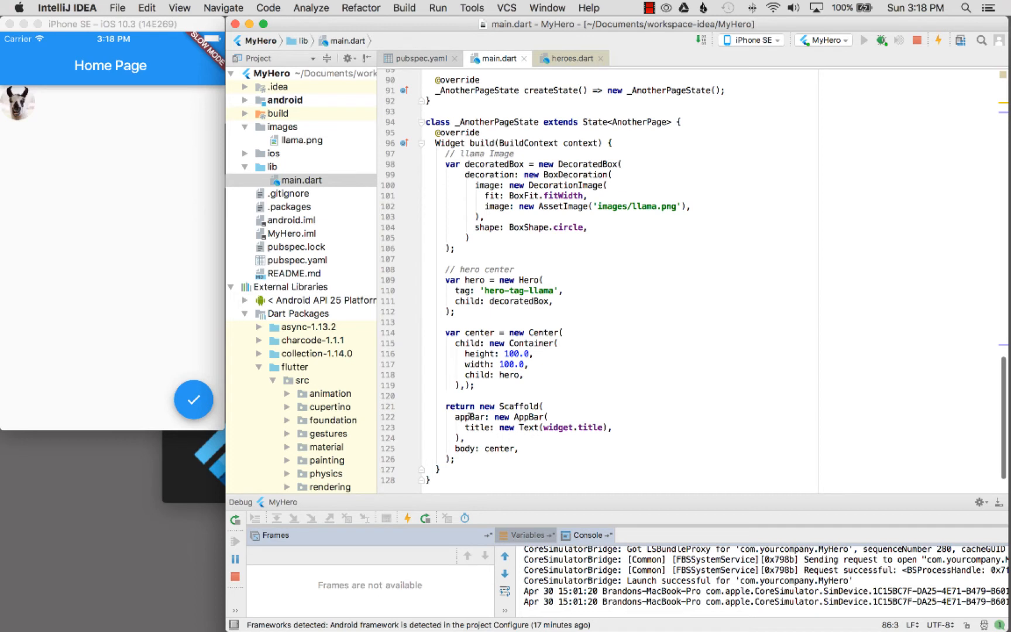
{"action": "double_click", "coordinate": [499, 448]}
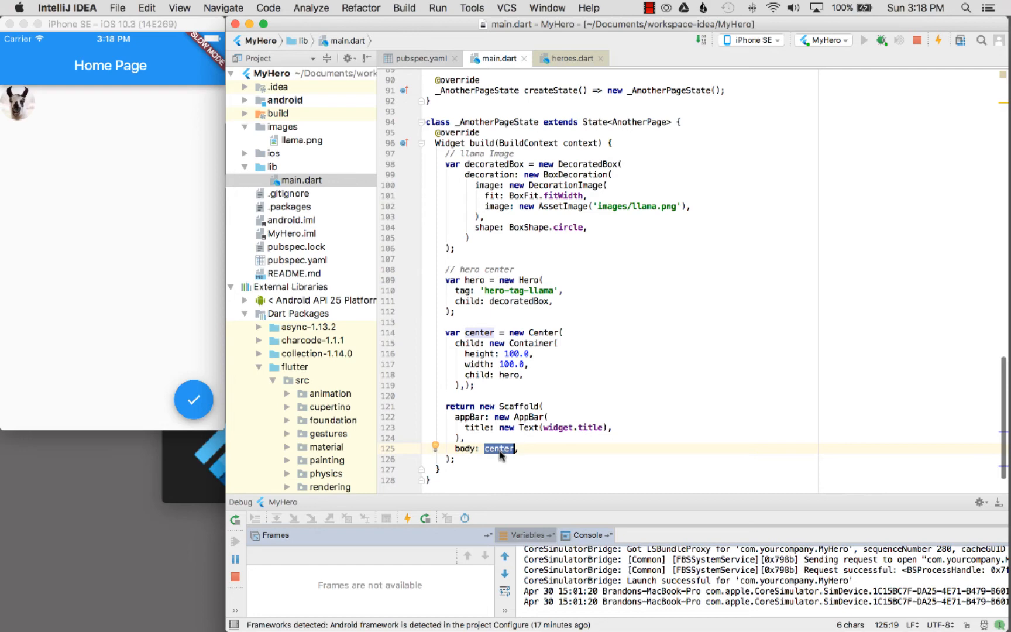
{"action": "mouse_move", "coordinate": [111, 210]}
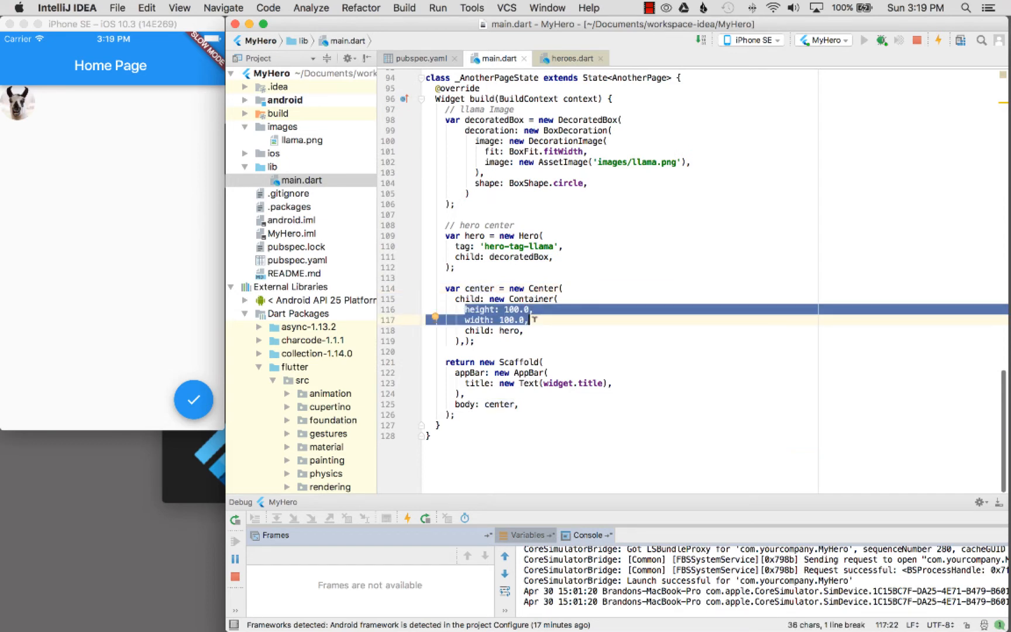
Select AnotherPage's AssetImage and its matching 'hero-tag-llama' hero tag
{"action": "scroll", "scroll_direction": "up", "scroll_amount": 3}
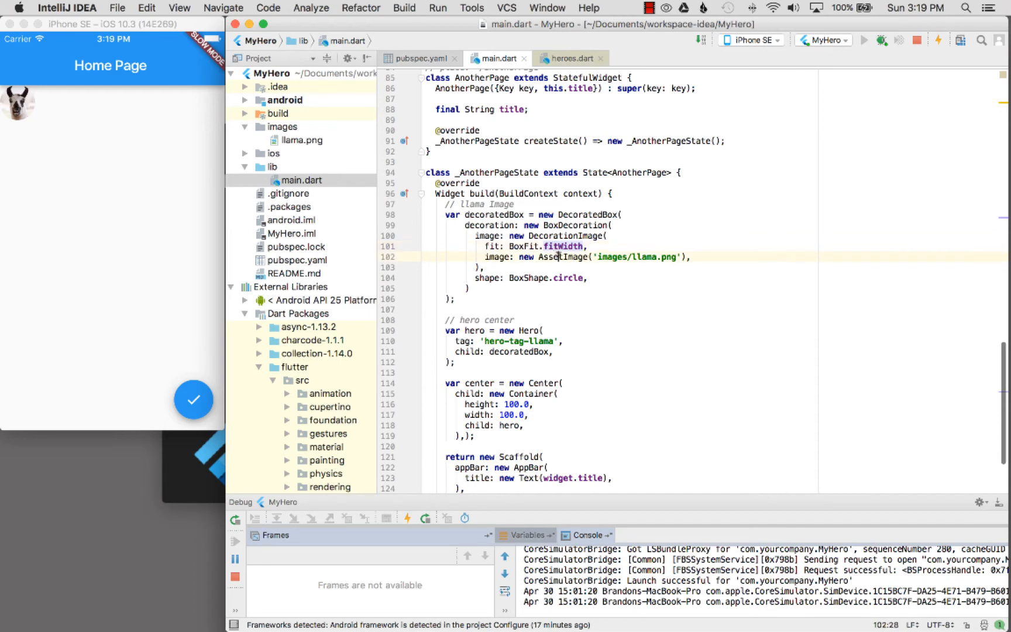
{"action": "double_click", "coordinate": [558, 257]}
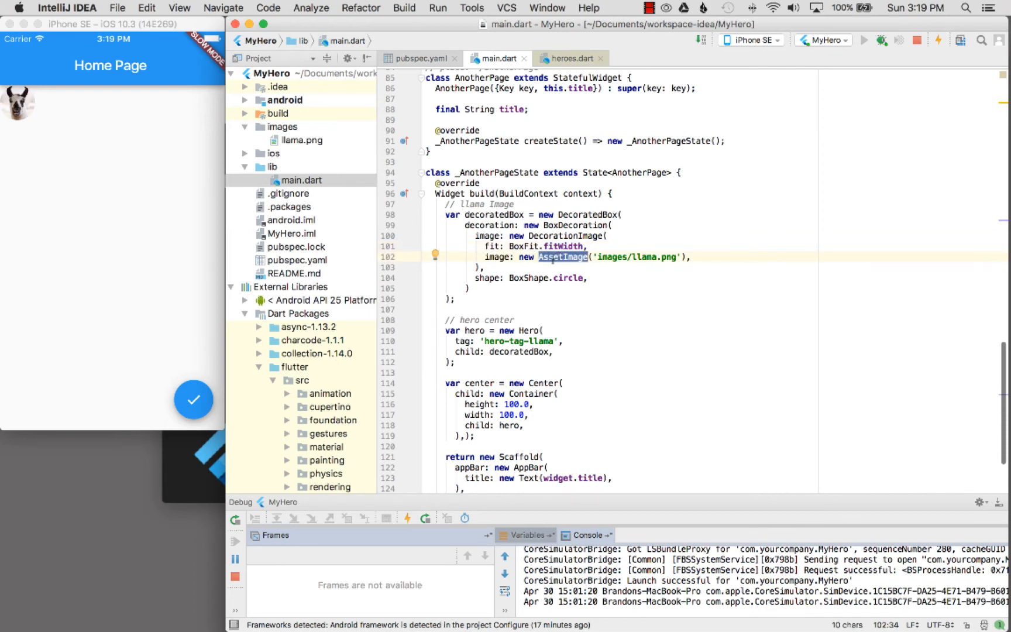
{"action": "scroll", "scroll_direction": "down", "scroll_amount": 3}
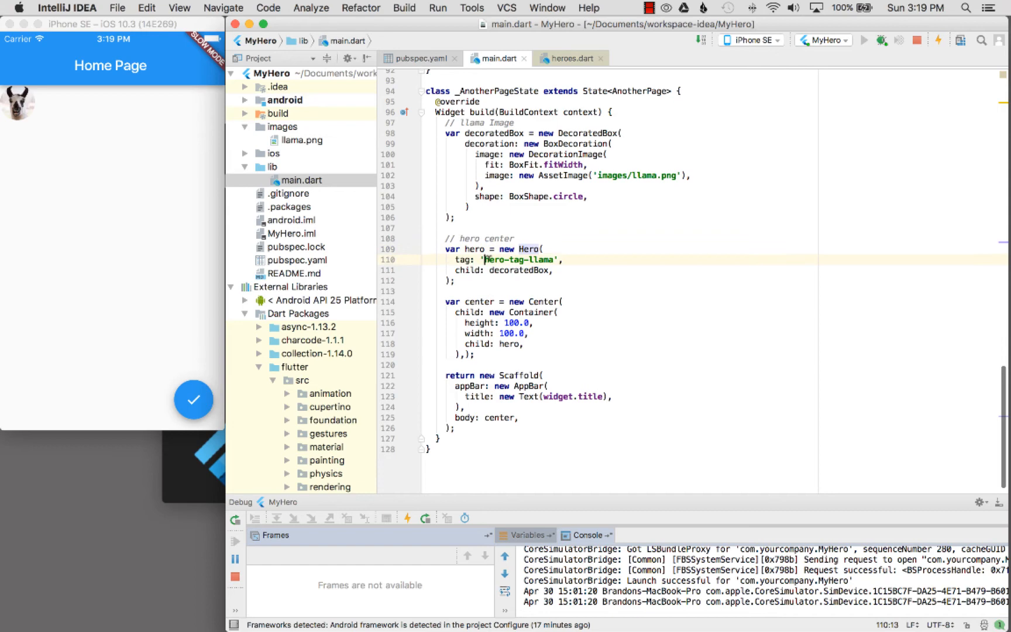
{"action": "double_click", "coordinate": [519, 260]}
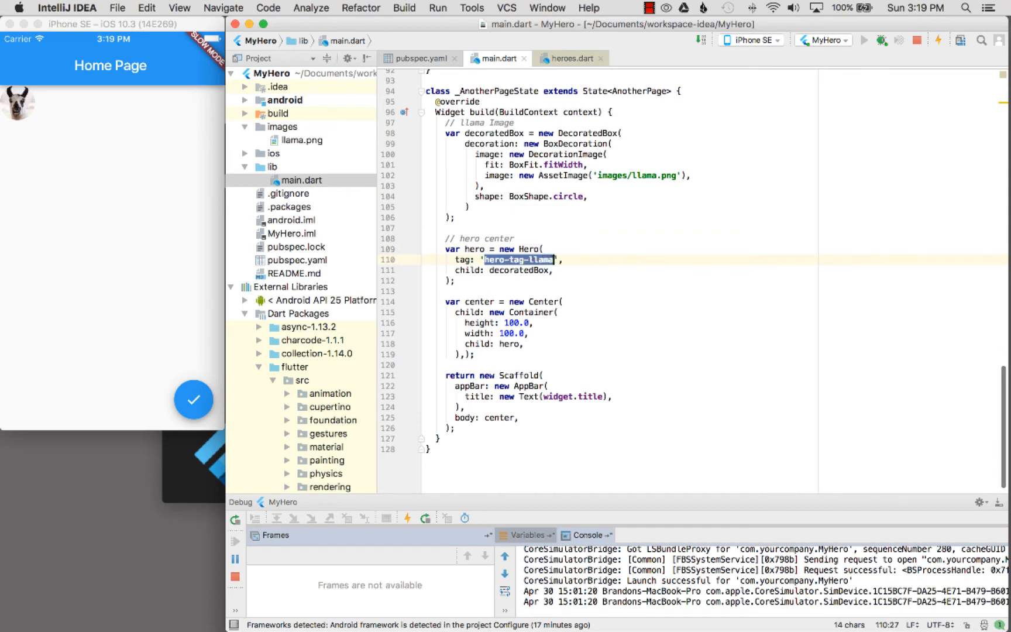
{"action": "scroll", "scroll_direction": "up", "scroll_amount": 3}
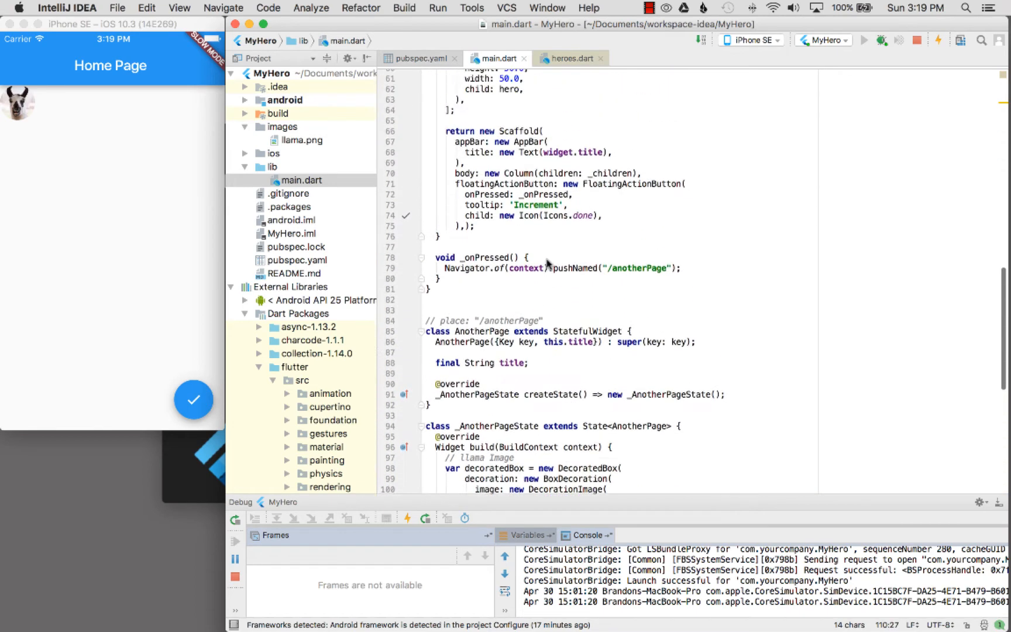
{"action": "scroll", "scroll_direction": "up", "scroll_amount": 3}
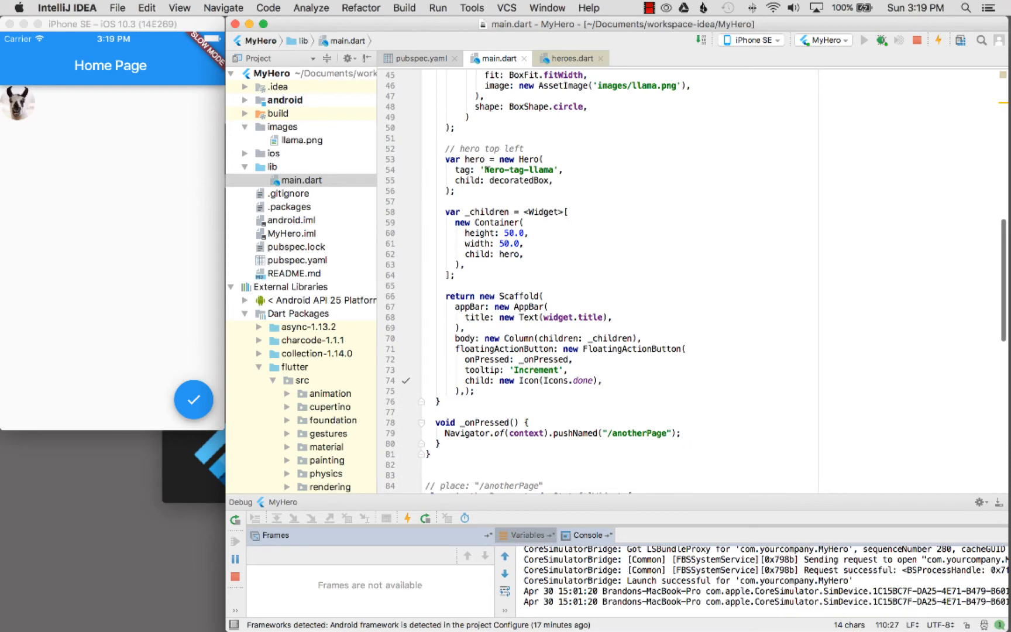
{"action": "double_click", "coordinate": [519, 169]}
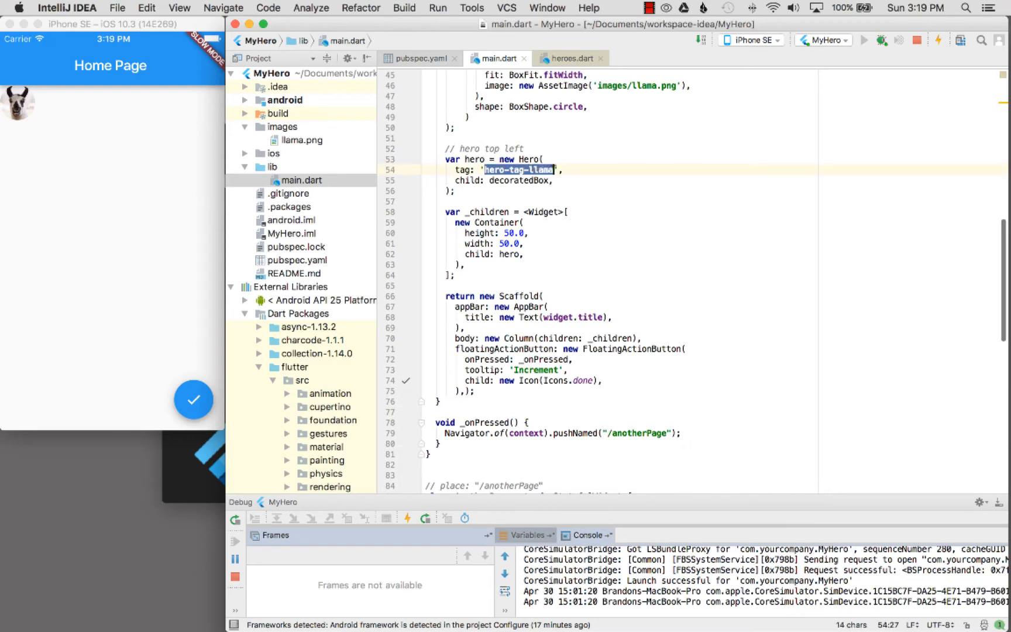
{"action": "scroll", "scroll_direction": "down", "scroll_amount": 3}
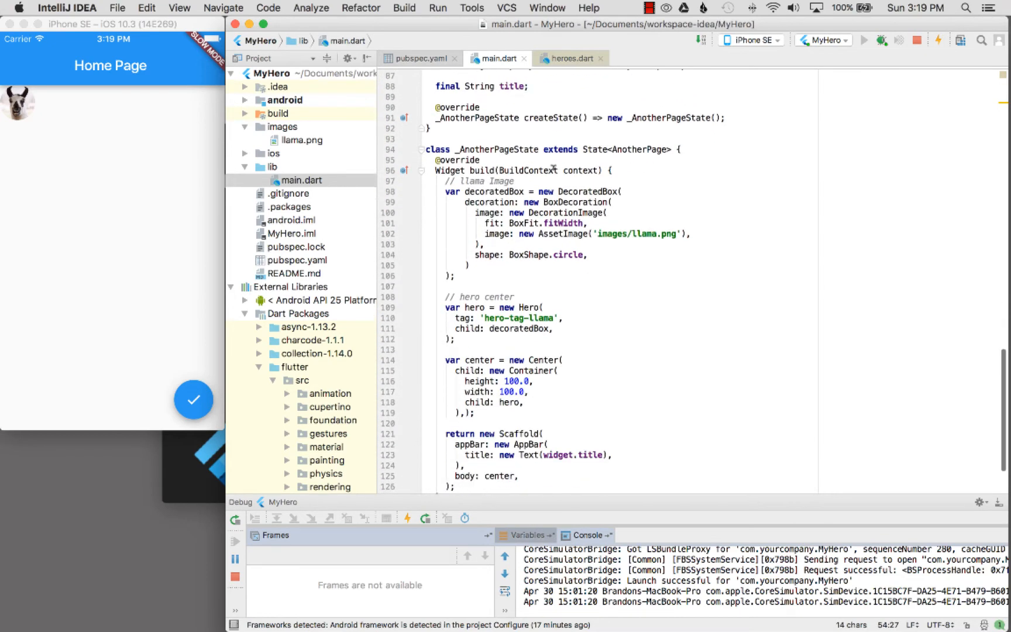
{"action": "scroll", "scroll_direction": "down", "scroll_amount": 3}
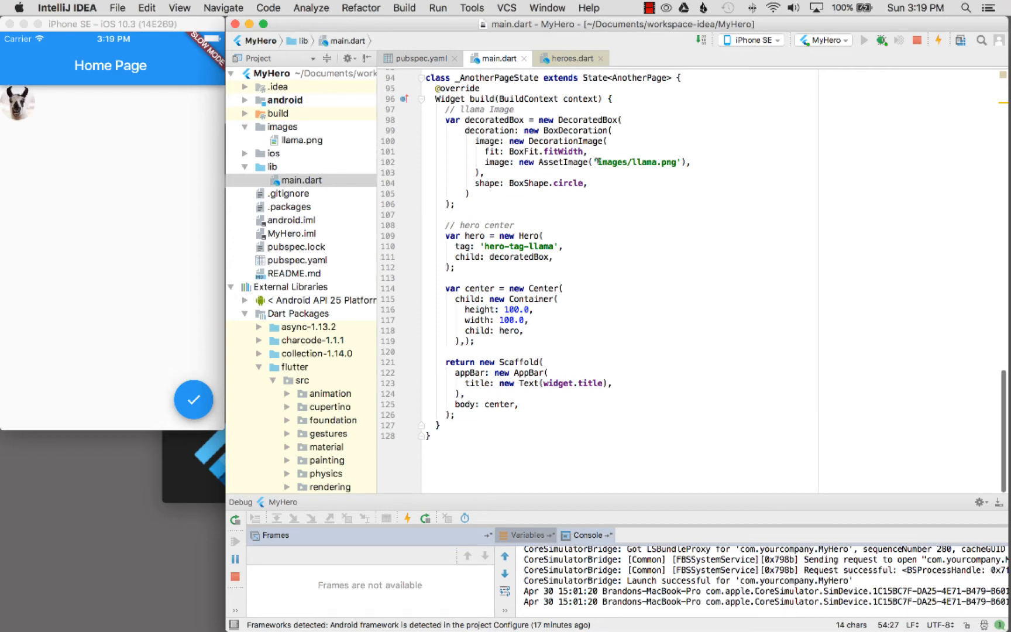
{"action": "double_click", "coordinate": [636, 162]}
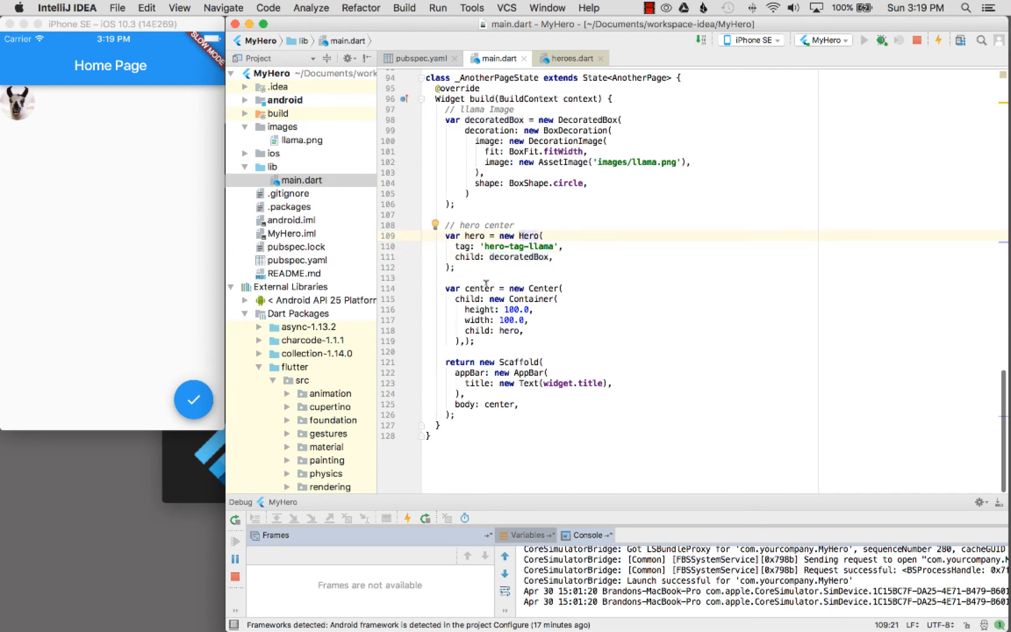
{"action": "left_click", "coordinate": [545, 288]}
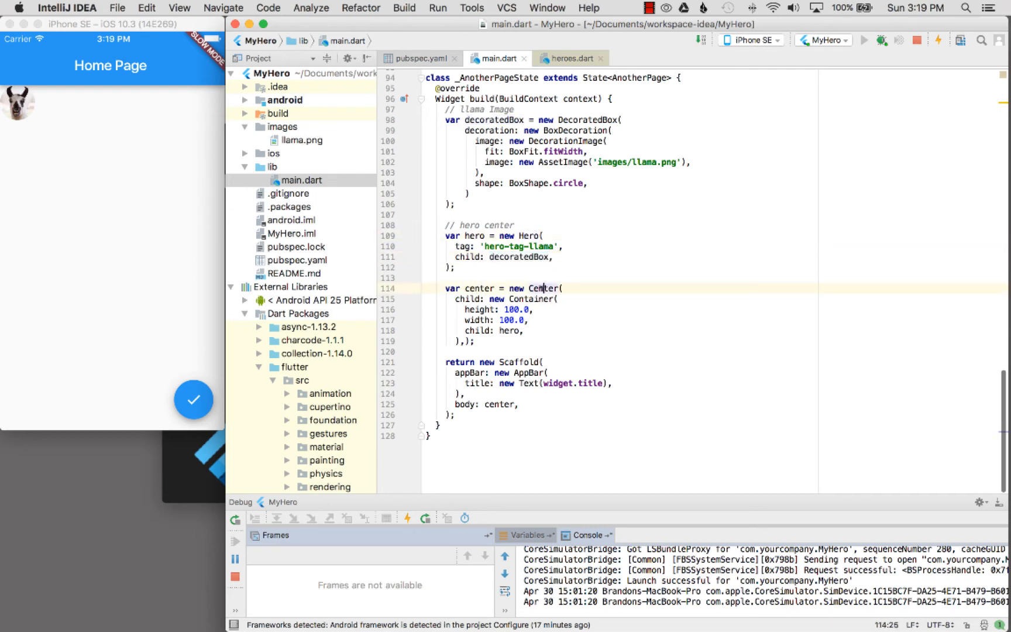
{"action": "double_click", "coordinate": [509, 331]}
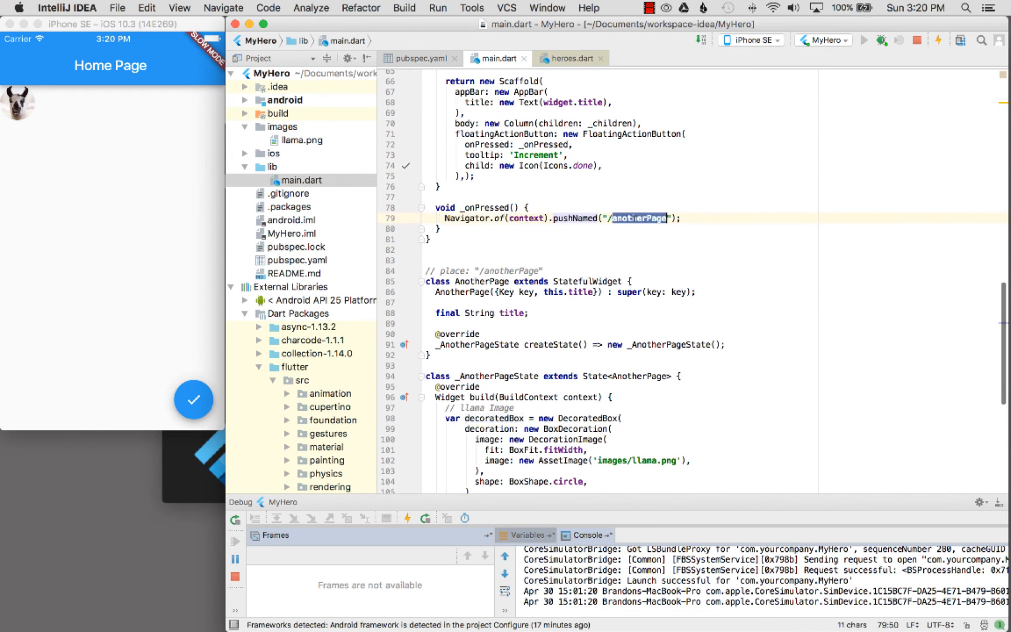
{"action": "left_click", "coordinate": [194, 400]}
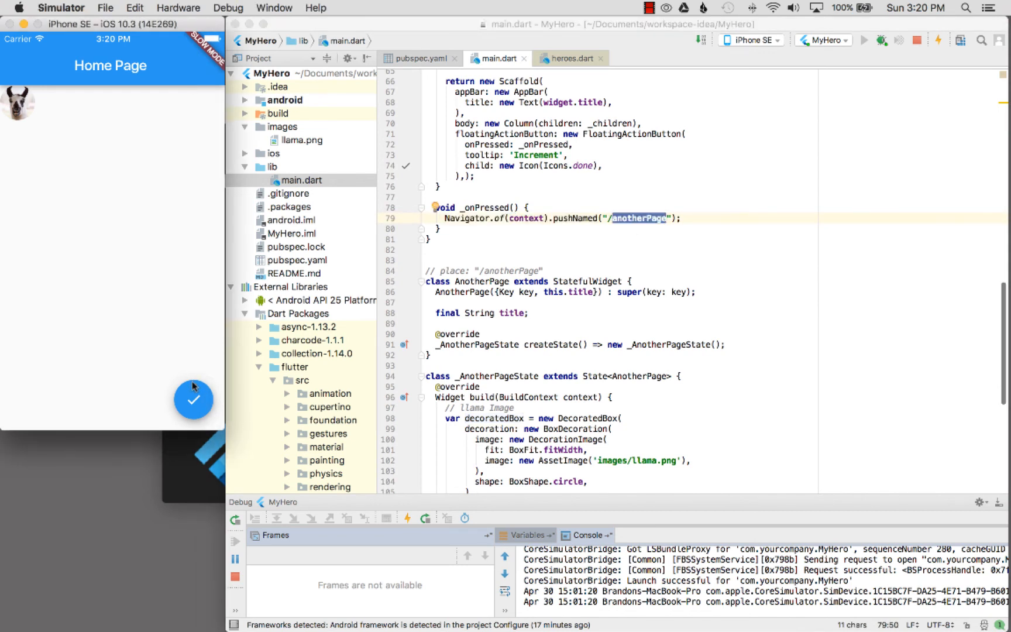
{"action": "mouse_move", "coordinate": [193, 400]}
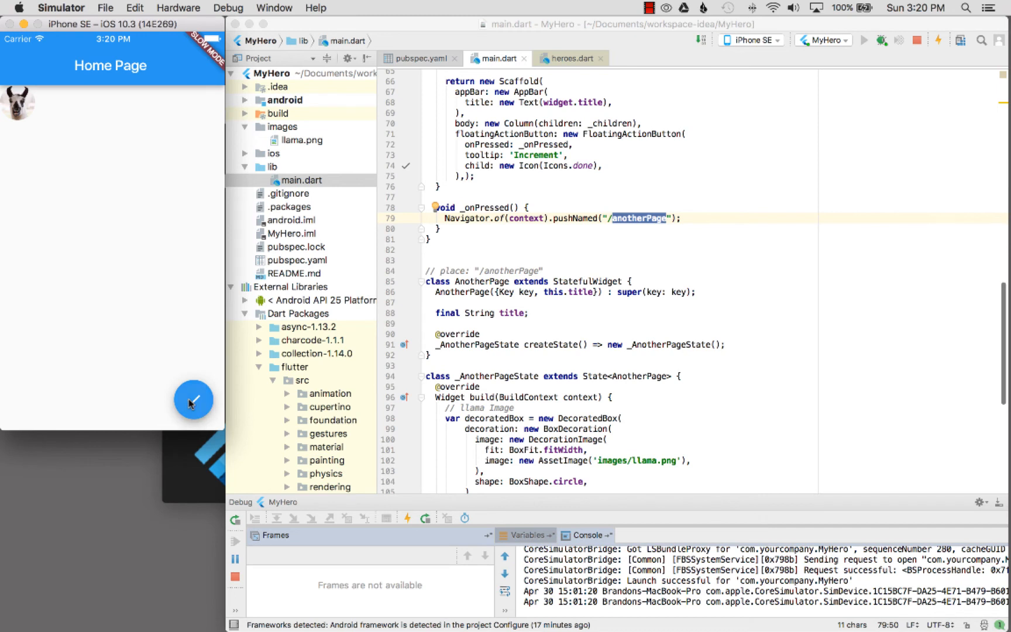
{"action": "left_click", "coordinate": [193, 400]}
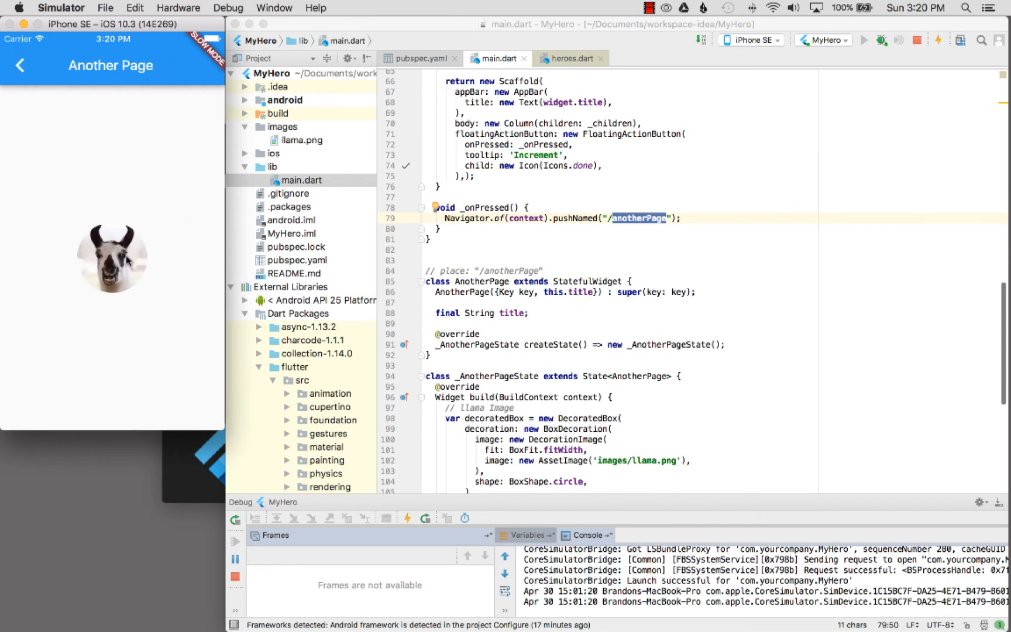
{"action": "left_click", "coordinate": [19, 65]}
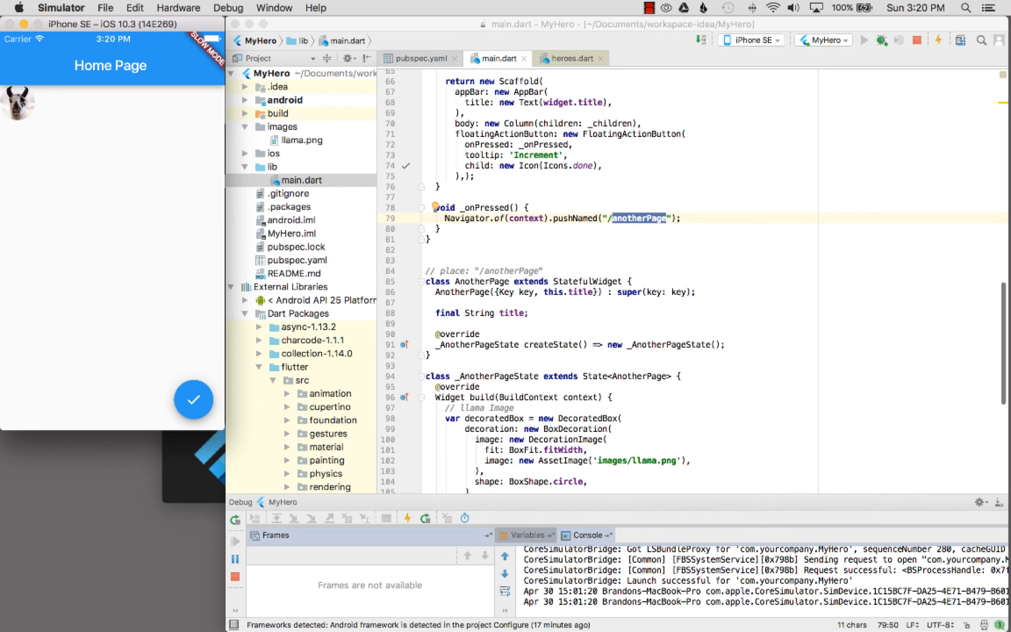
{"action": "mouse_move", "coordinate": [36, 123]}
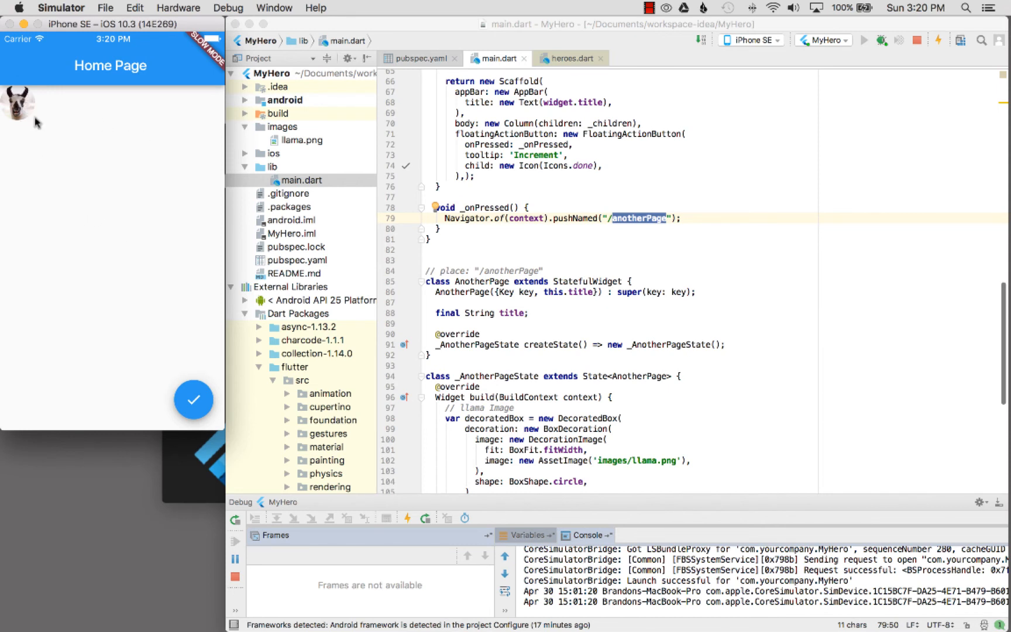
{"action": "mouse_move", "coordinate": [154, 197]}
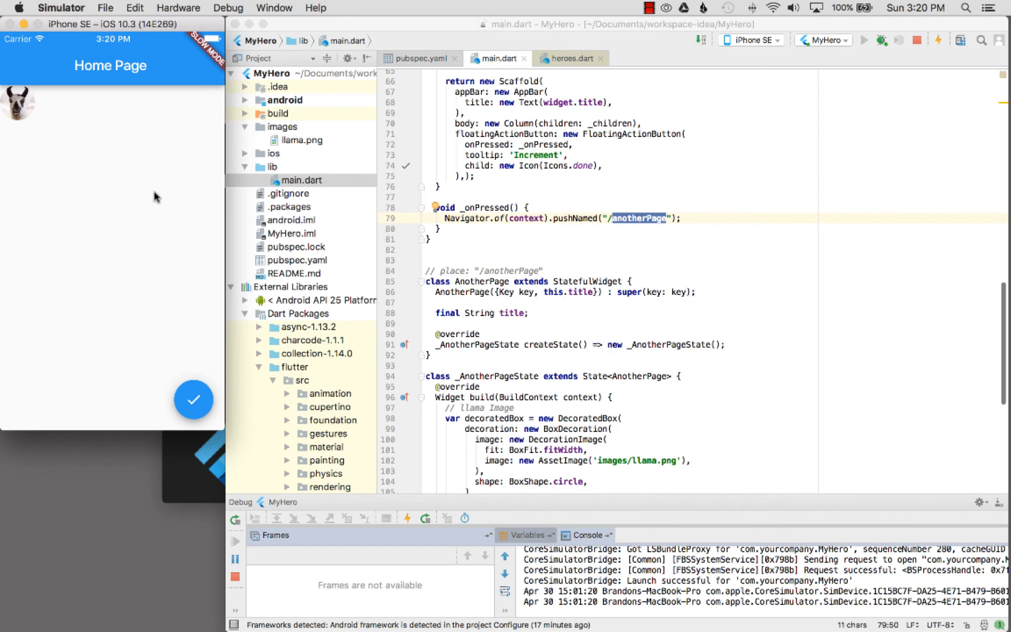
{"action": "mouse_move", "coordinate": [163, 216]}
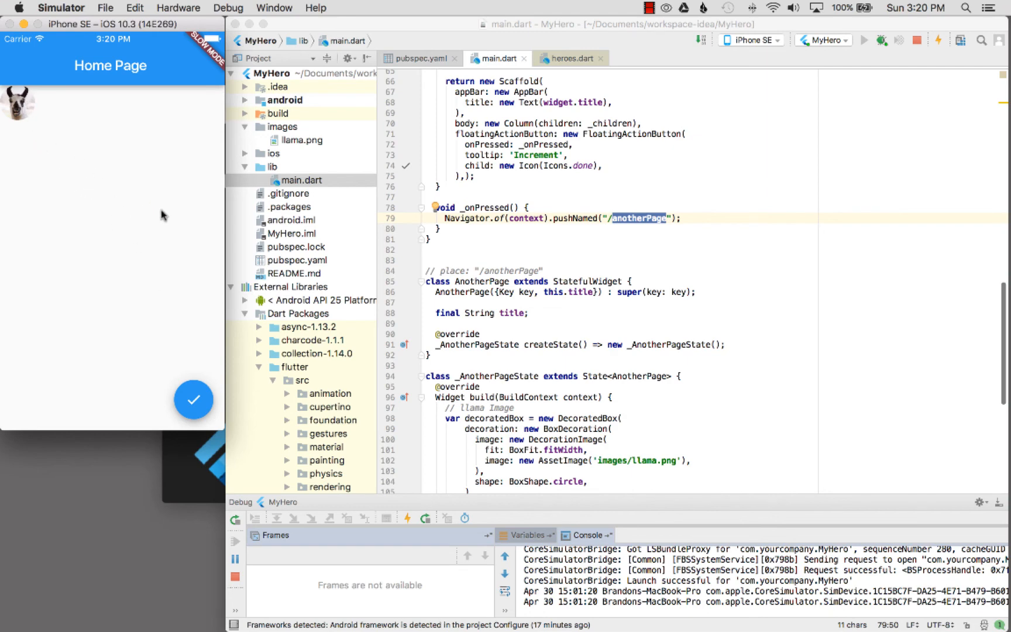
{"action": "scroll", "scroll_direction": "up", "scroll_amount": 3}
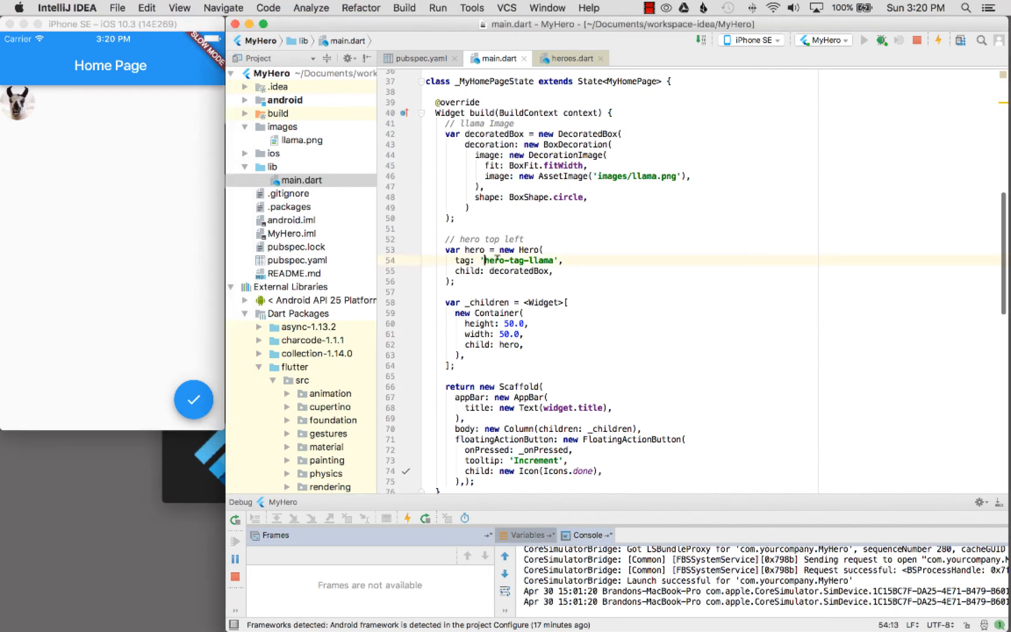
{"action": "double_click", "coordinate": [518, 259]}
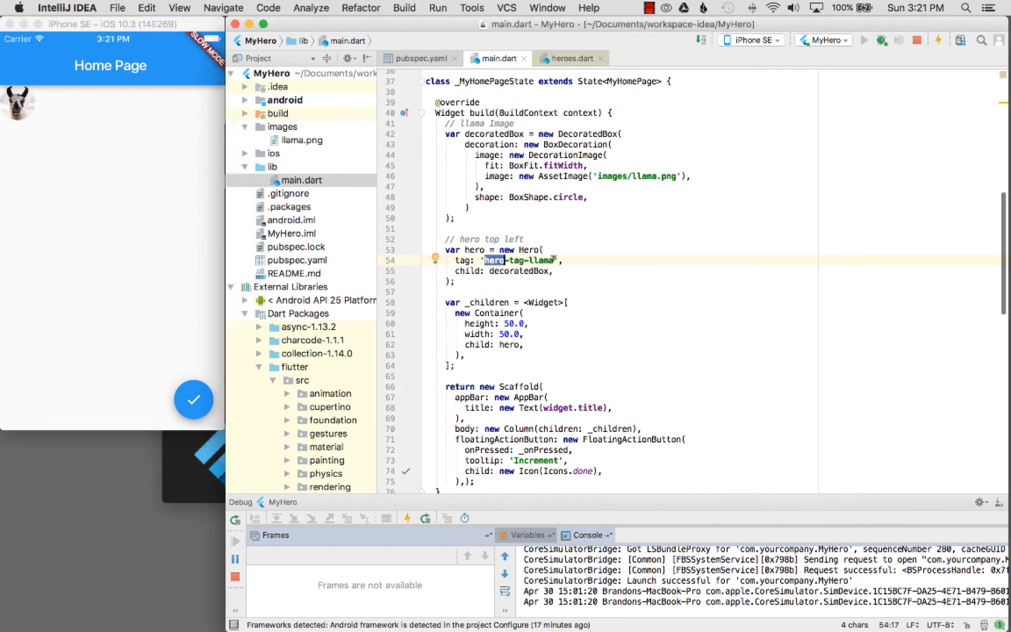
{"action": "type", "text": "2"}
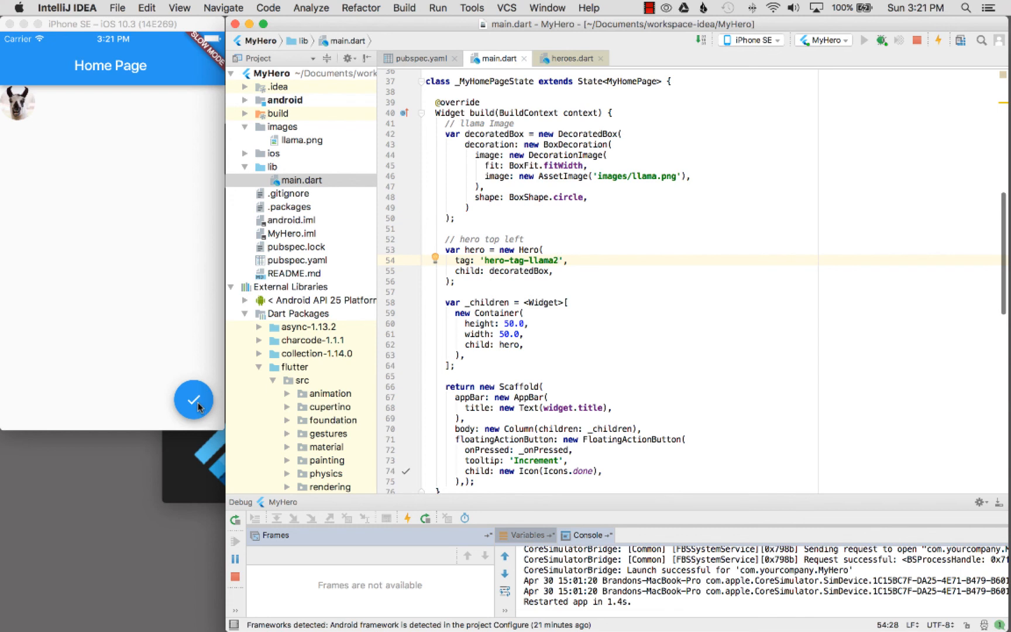
{"action": "left_click", "coordinate": [193, 399]}
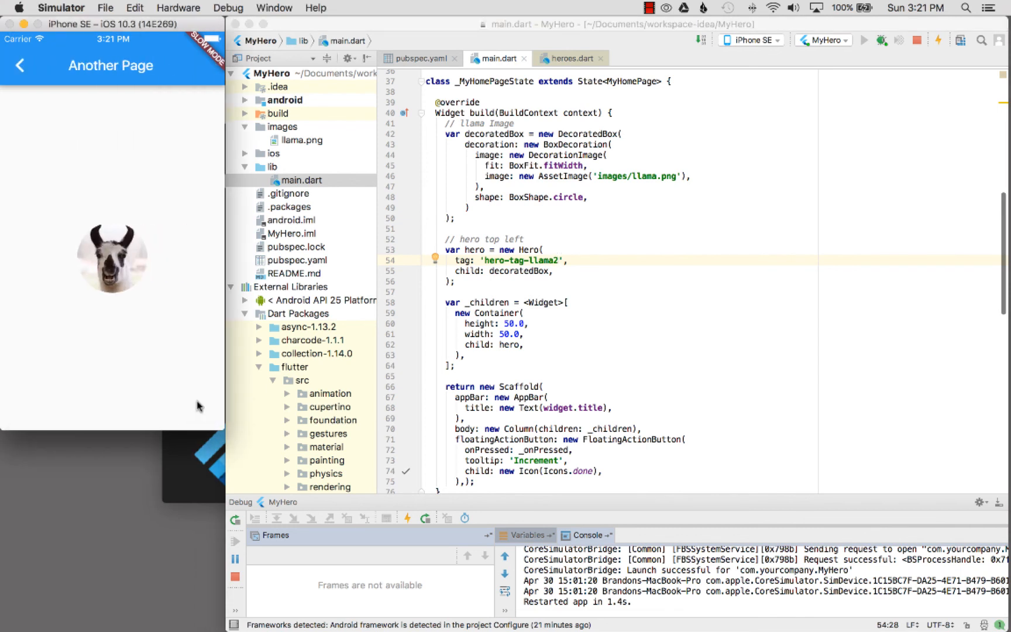
{"action": "mouse_move", "coordinate": [41, 107]}
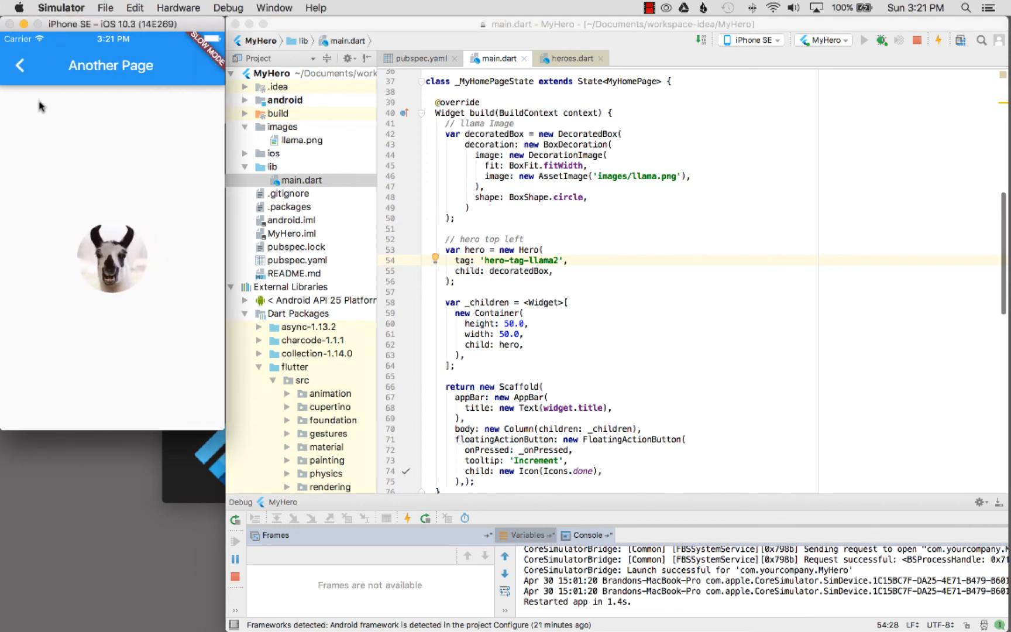
{"action": "left_click", "coordinate": [19, 64]}
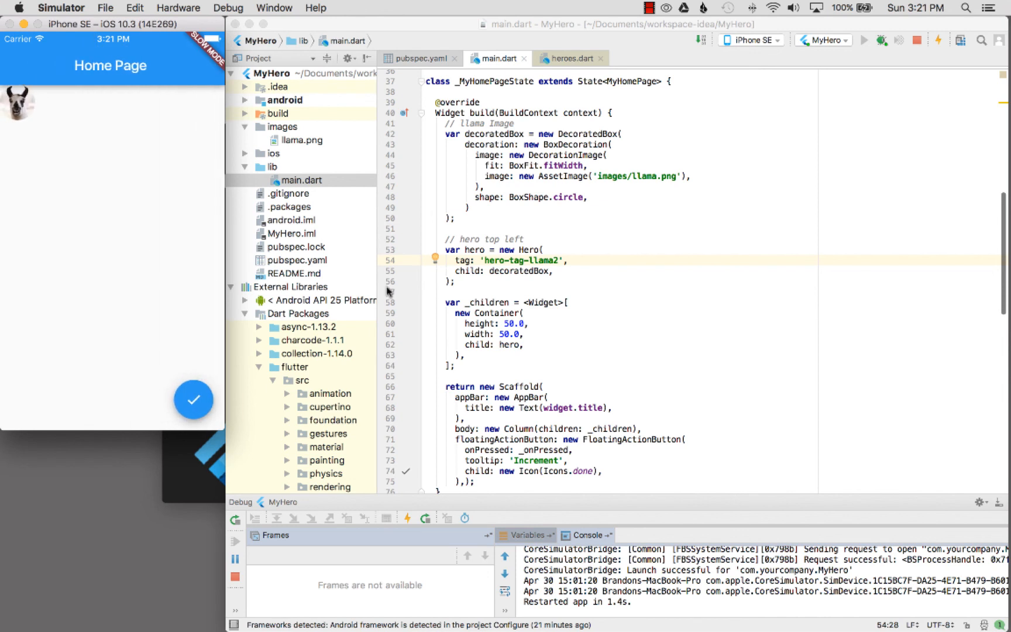
{"action": "left_click", "coordinate": [558, 260]}
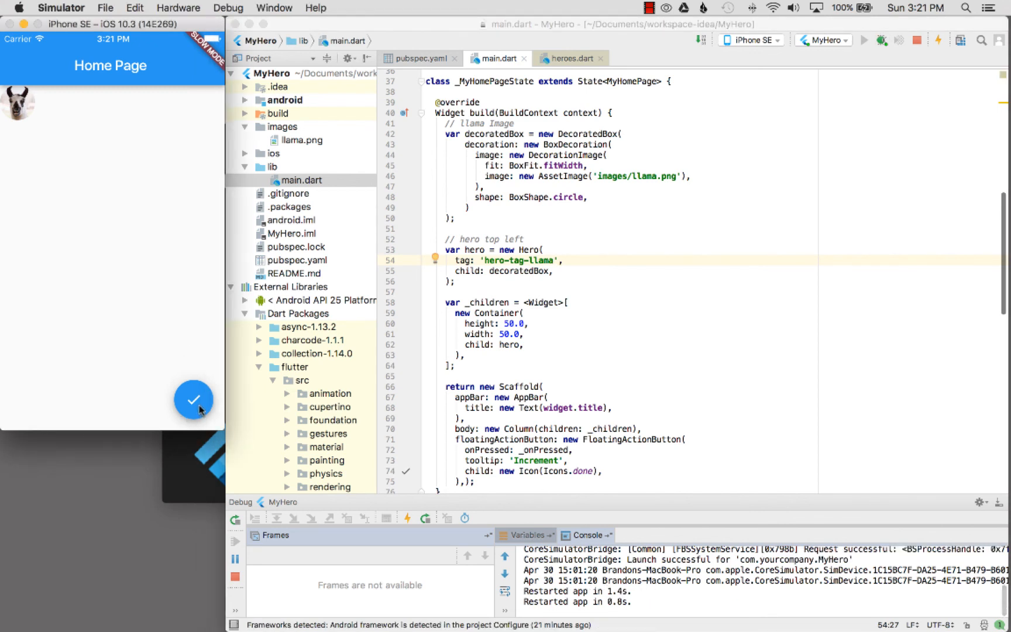
Tap the Simulator's check button to fly the llama to Another Page's centre
{"action": "left_click", "coordinate": [192, 400]}
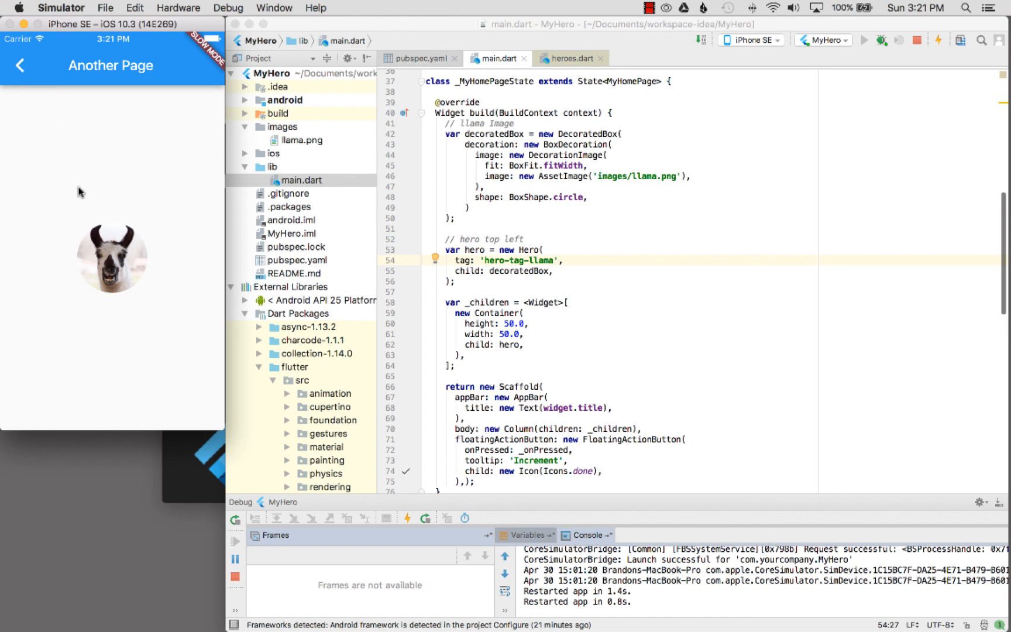
{"action": "mouse_move", "coordinate": [109, 188]}
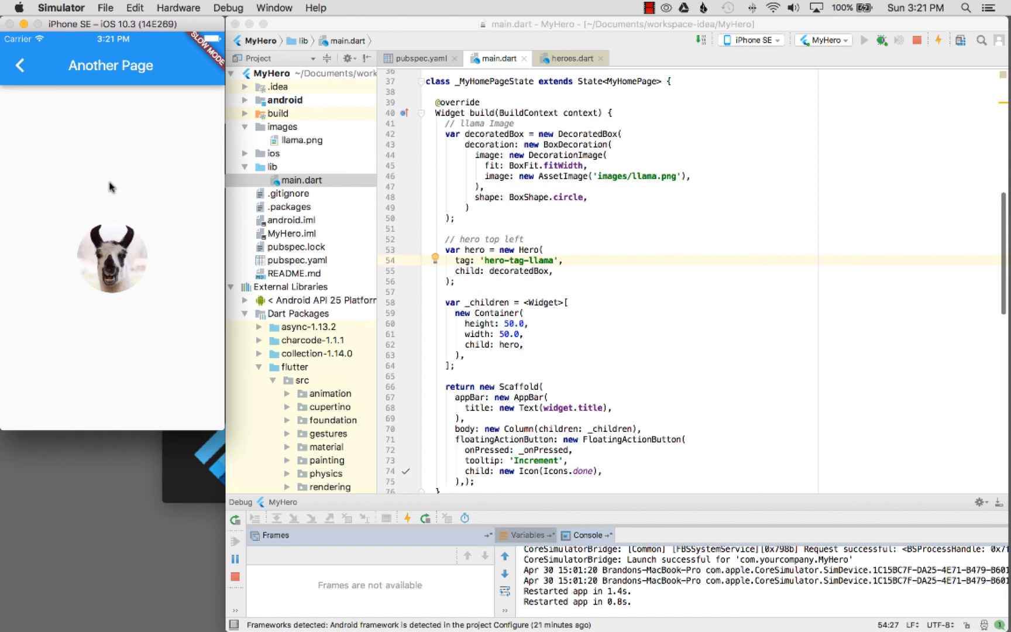
{"action": "mouse_move", "coordinate": [541, 315]}
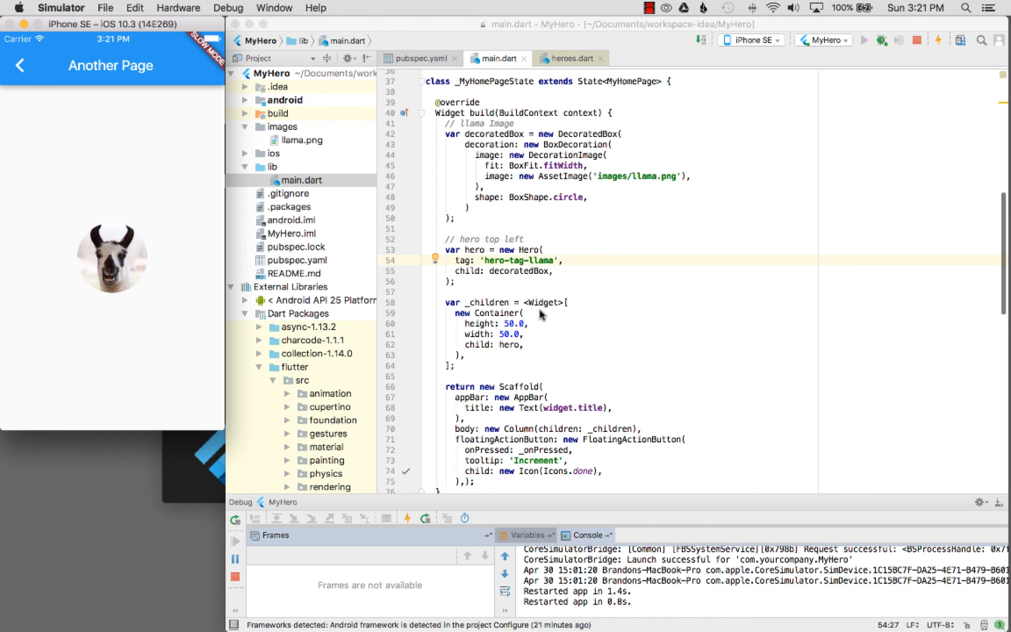
{"action": "mouse_move", "coordinate": [534, 257]}
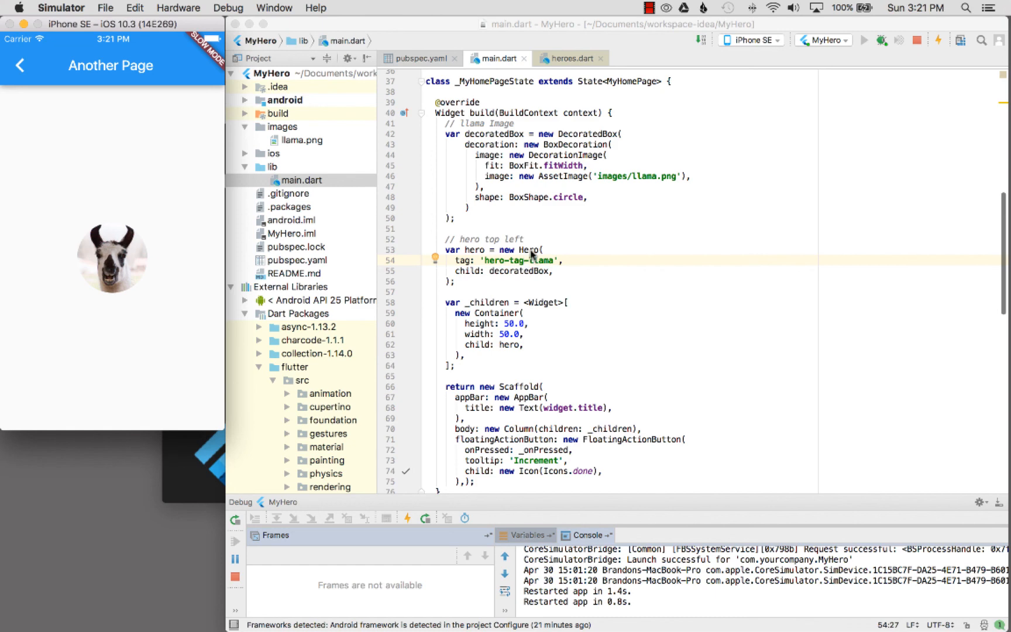
{"action": "scroll", "scroll_direction": "up", "scroll_amount": 3}
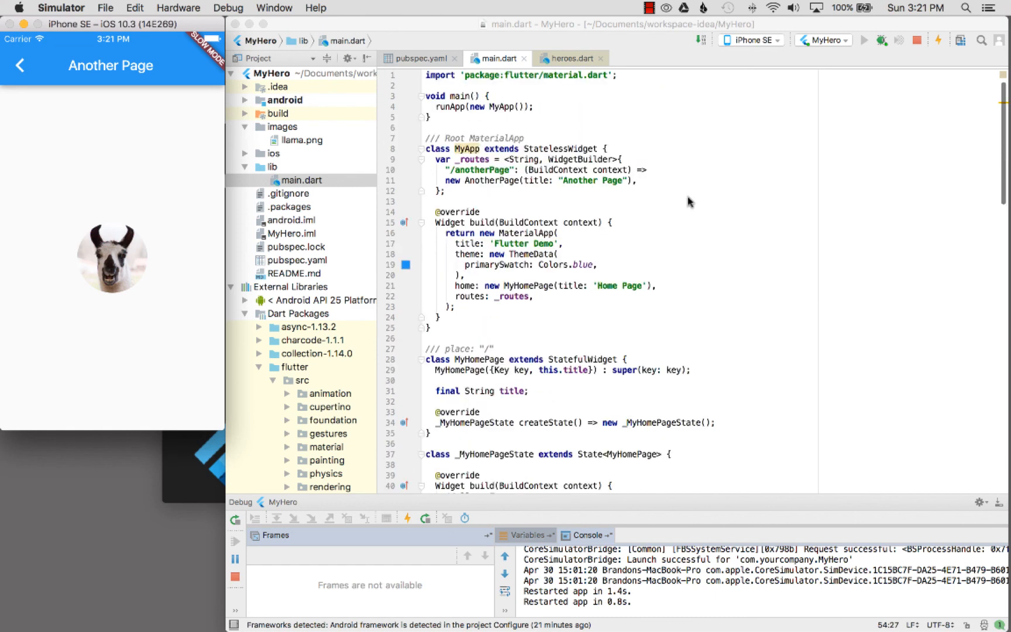